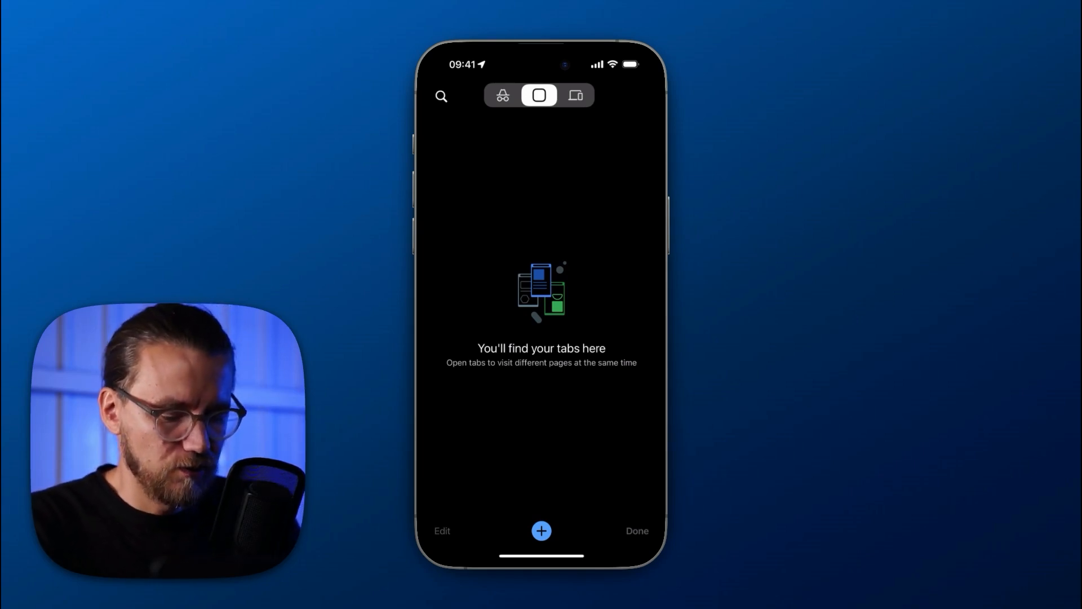
Step: Load the notis.ai landing page in a new Chrome tab
click(541, 531)
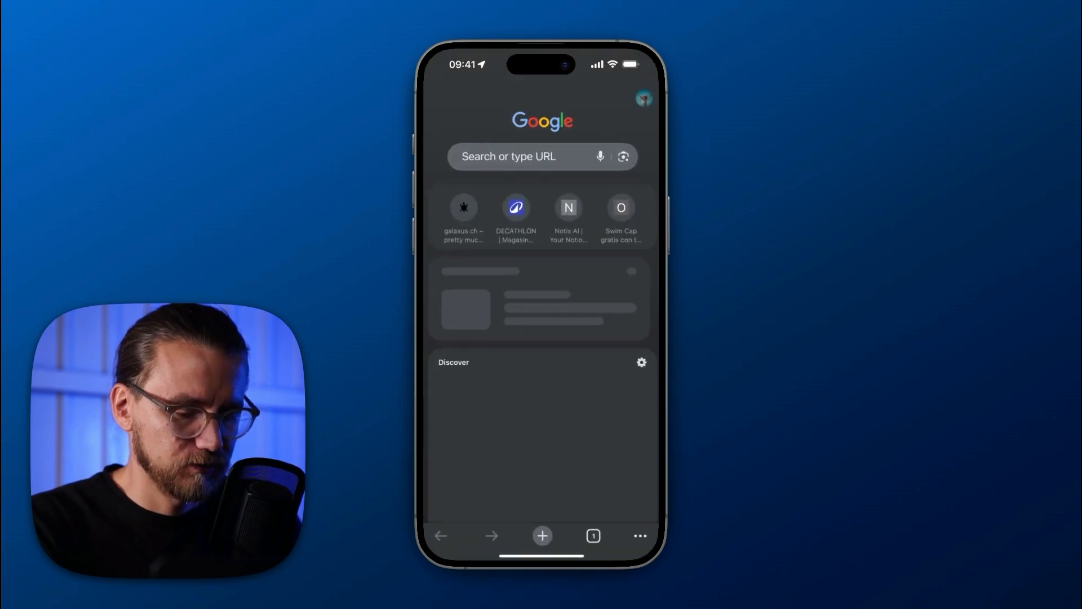
click(524, 156)
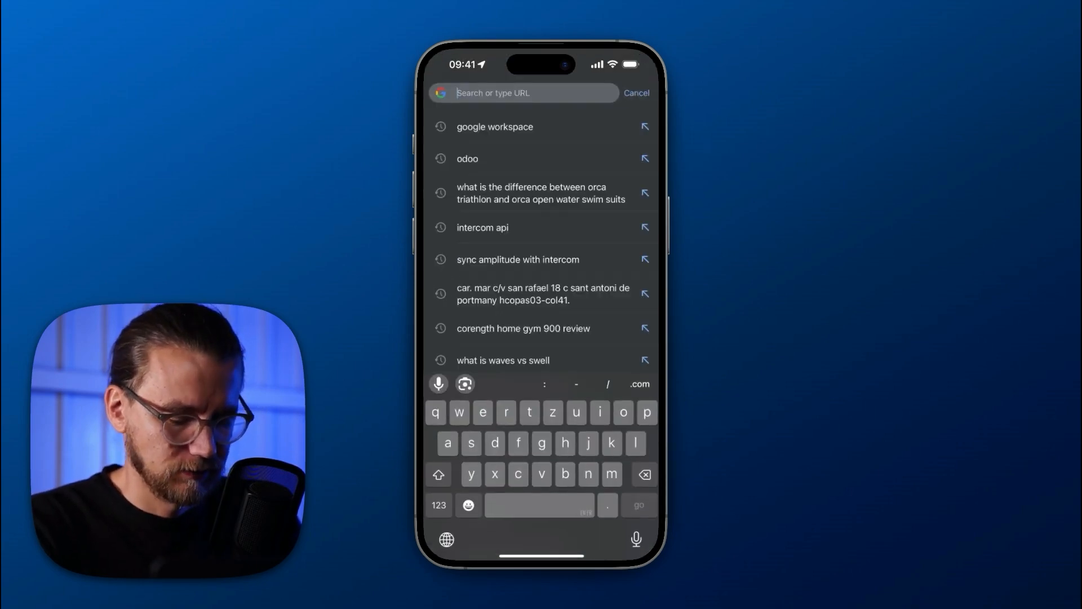
text(notis.ai)
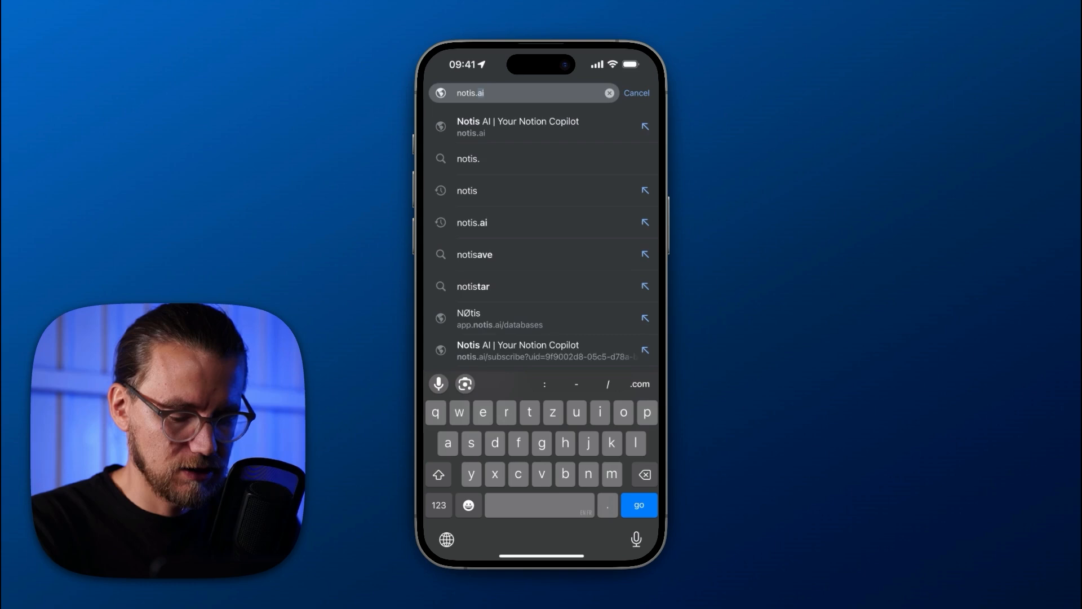
click(542, 127)
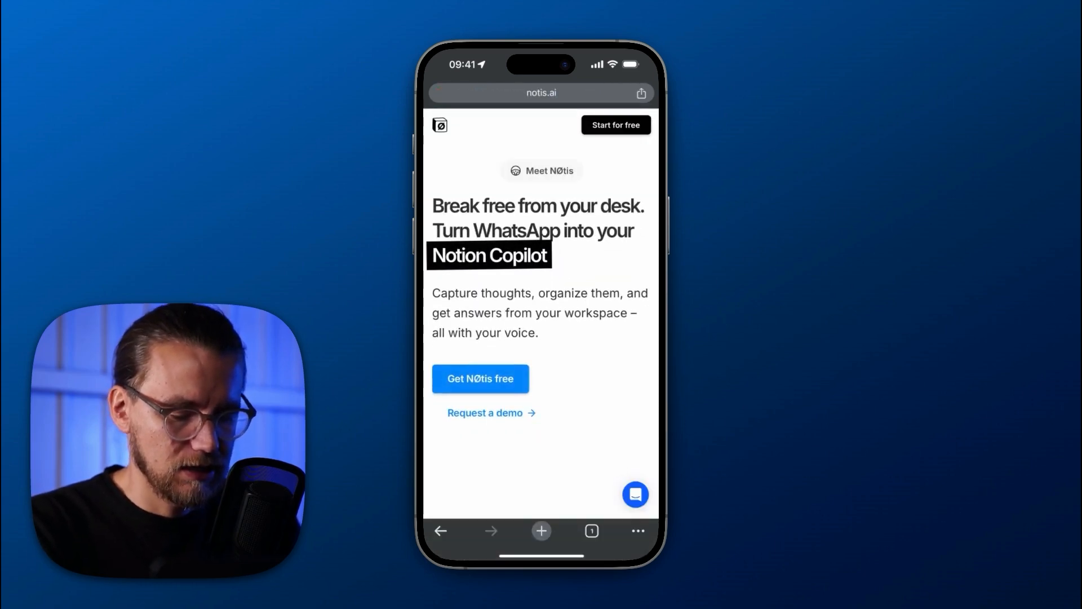
Step: Submit your phone number with the +41 prefix to get Notis free
click(481, 379)
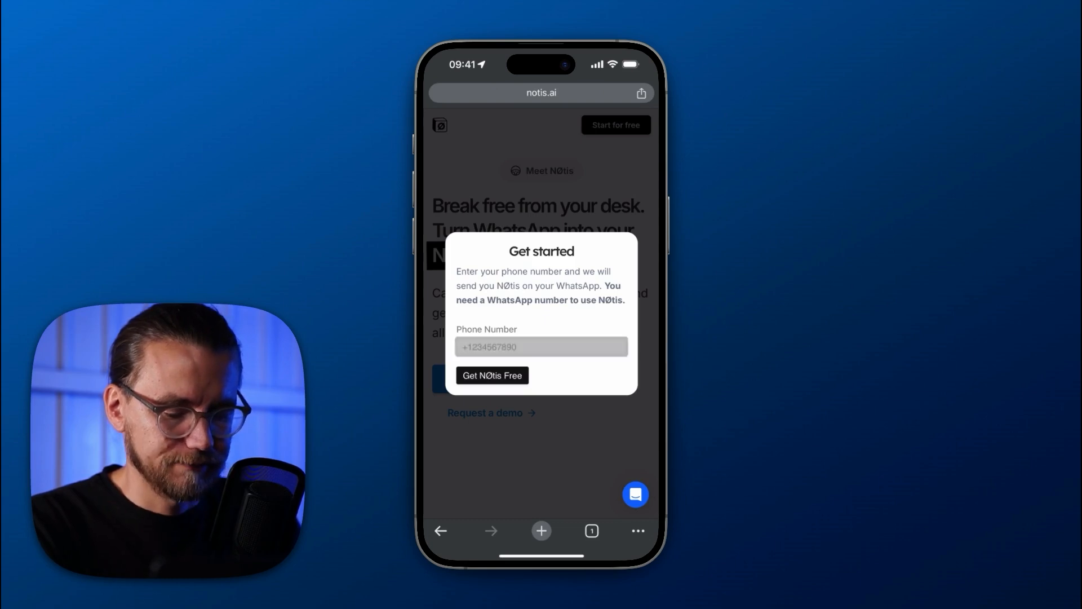
click(540, 346)
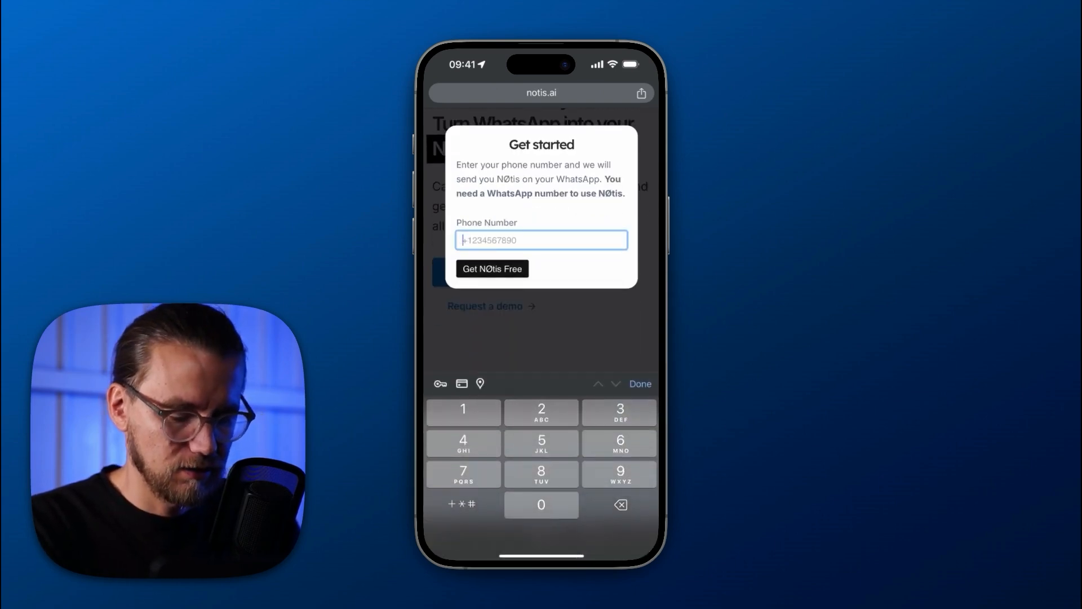
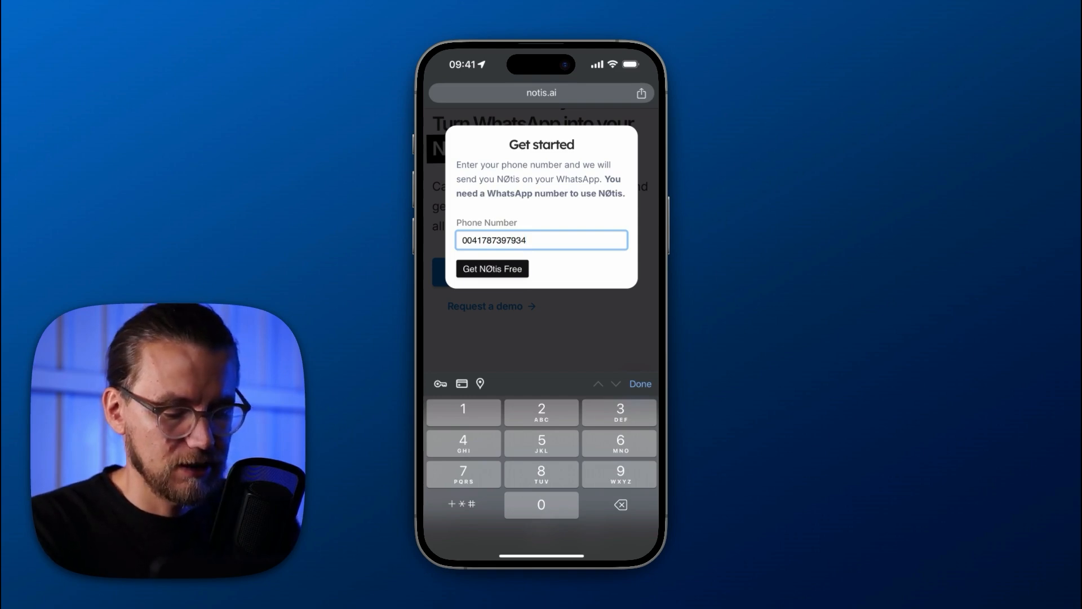
click(491, 268)
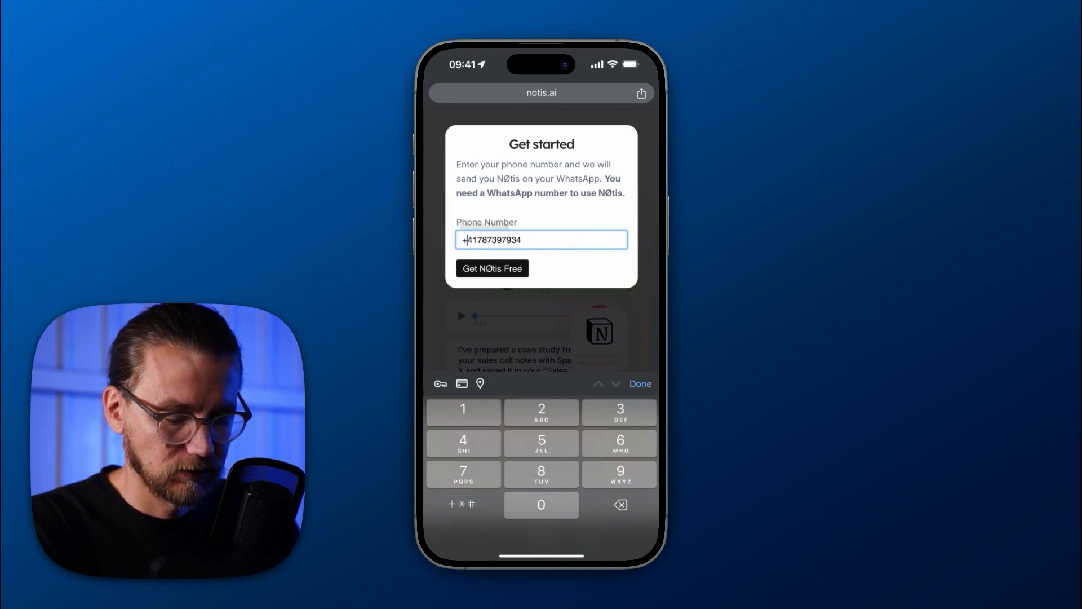
click(491, 269)
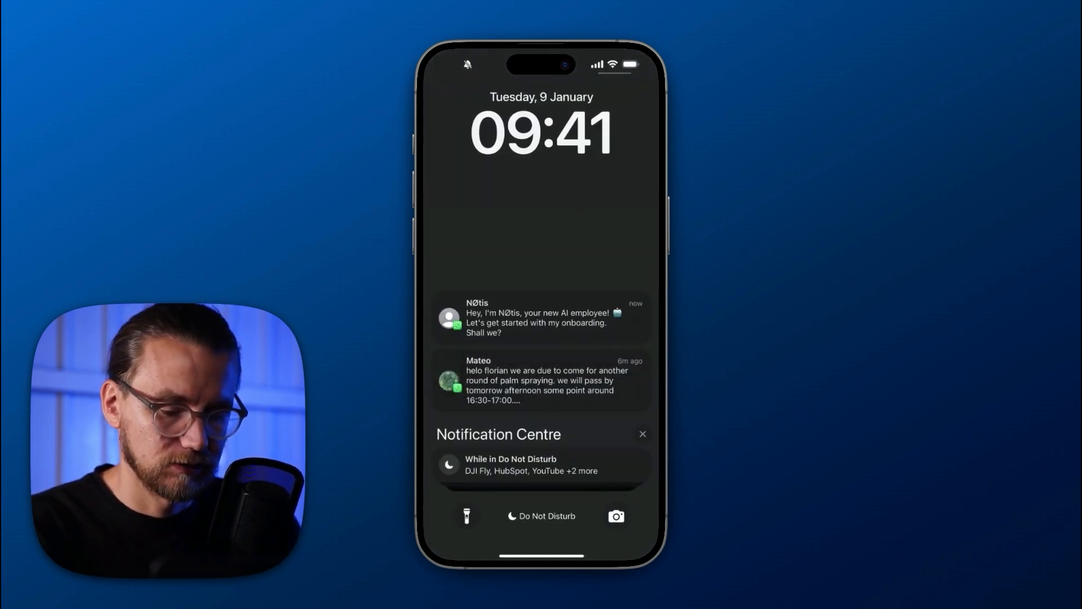
click(541, 318)
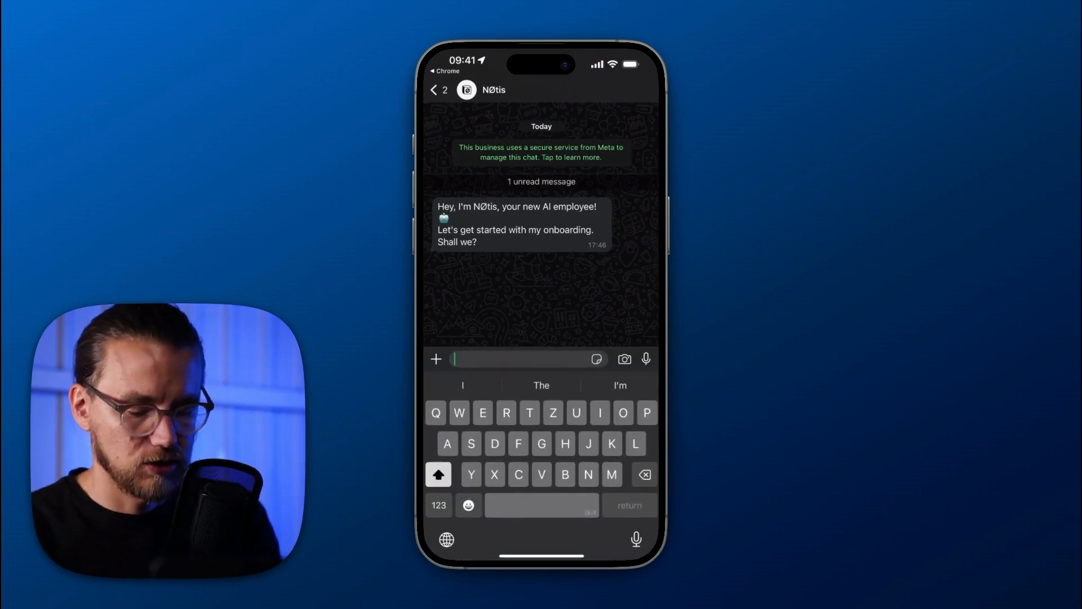
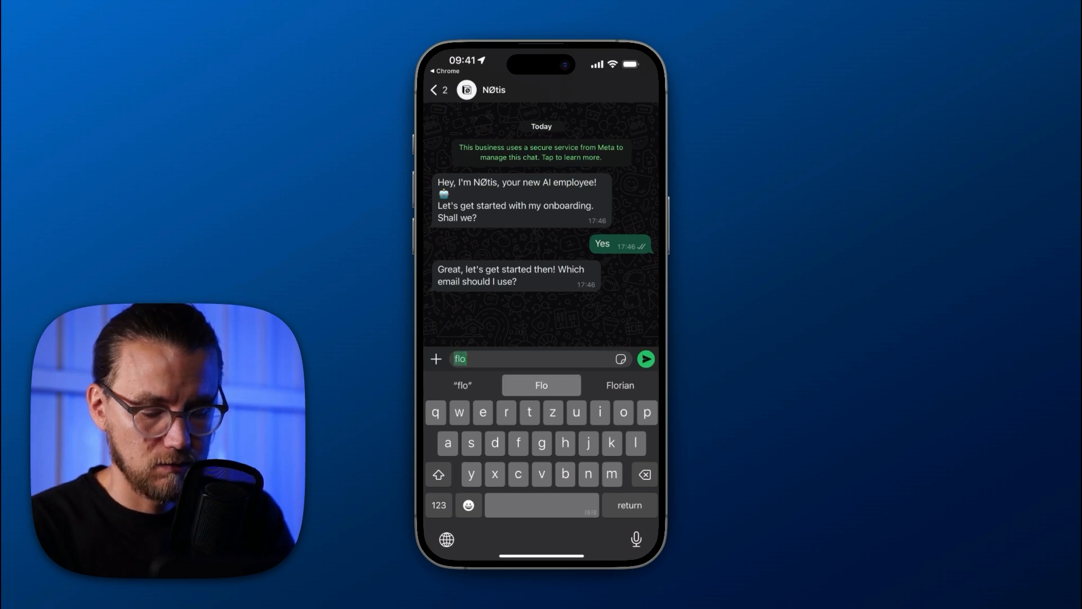
click(438, 505)
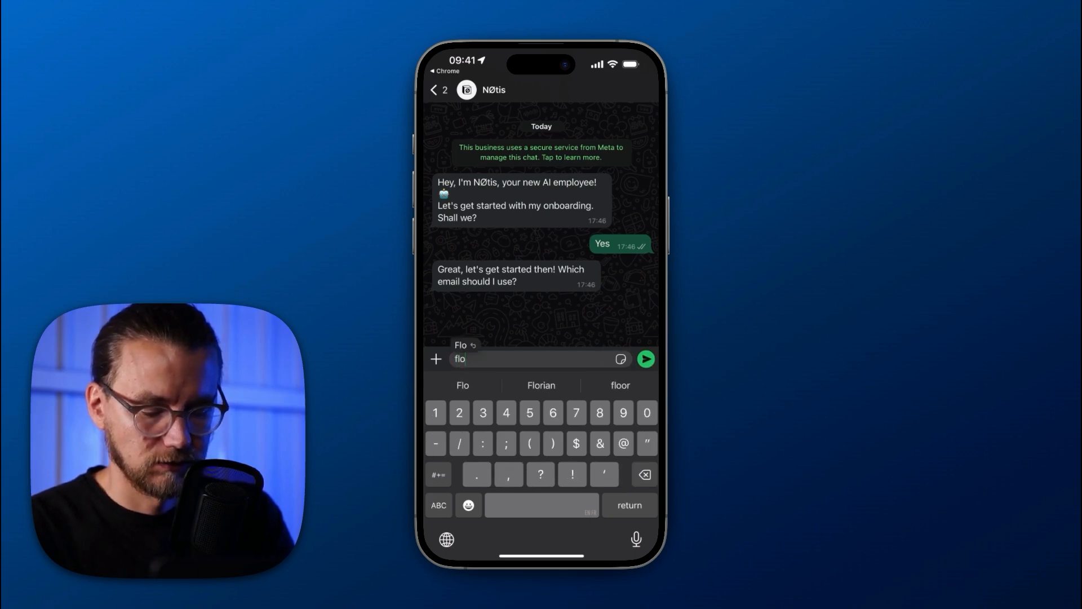
text(@)
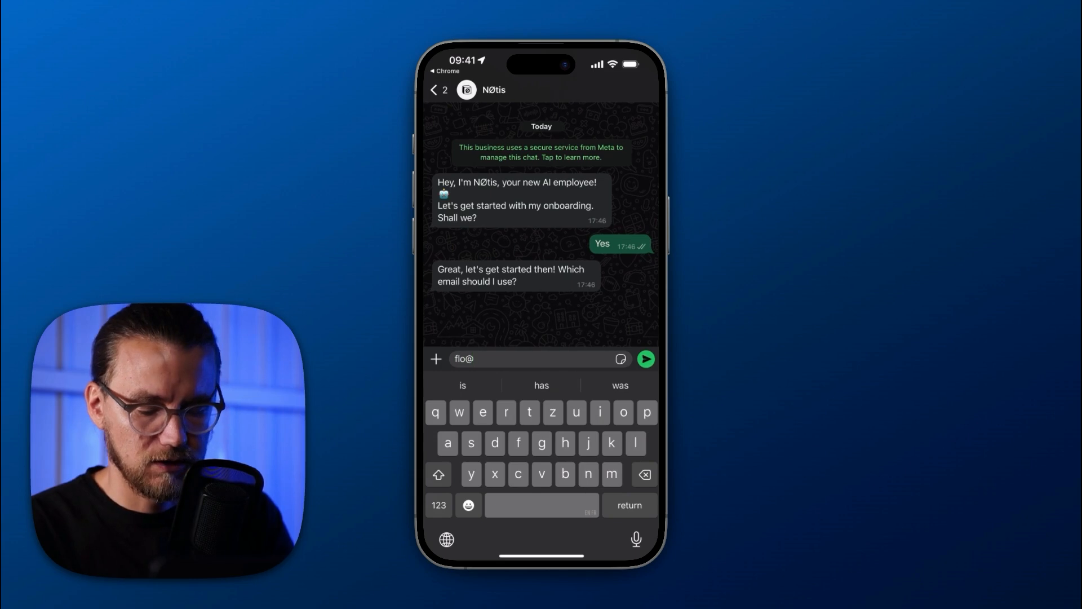
text(mindthe)
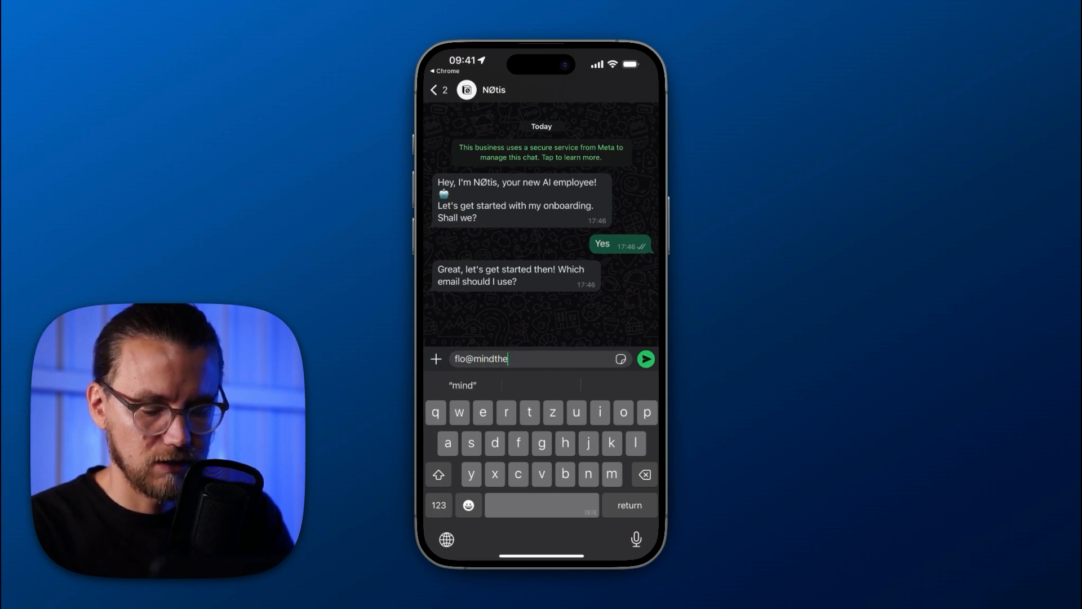
text(flo.)
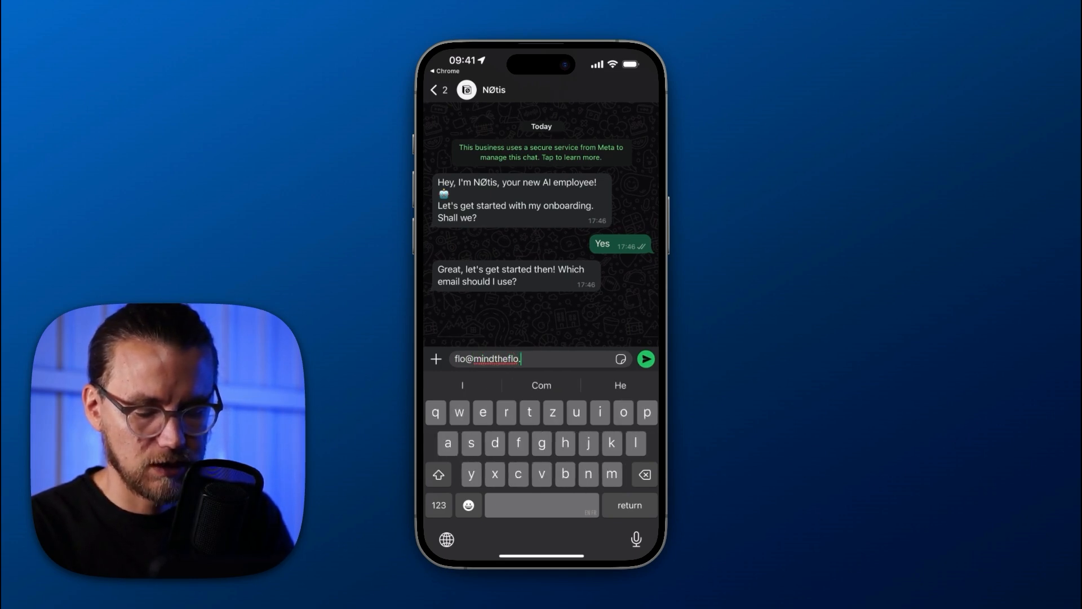
text(com)
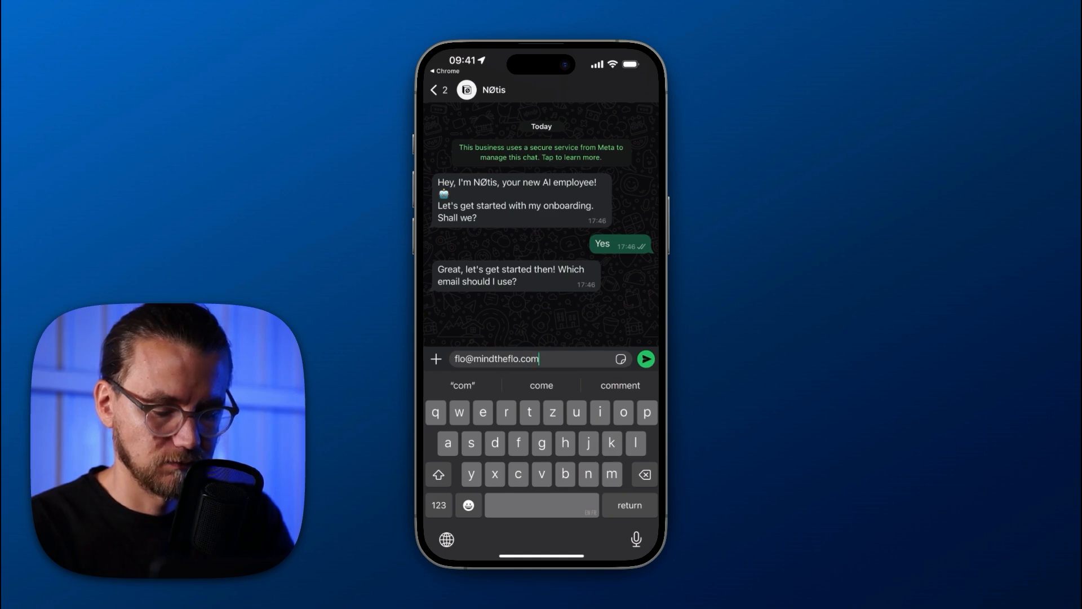
click(645, 358)
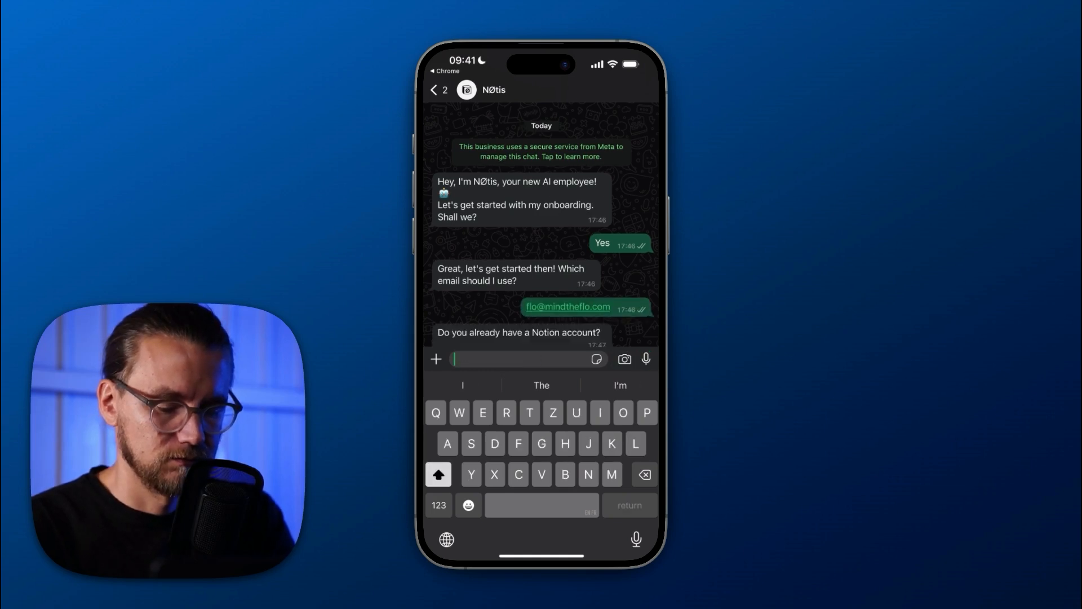
Step: Draft Yes in reply to the Notion account question
text(Y)
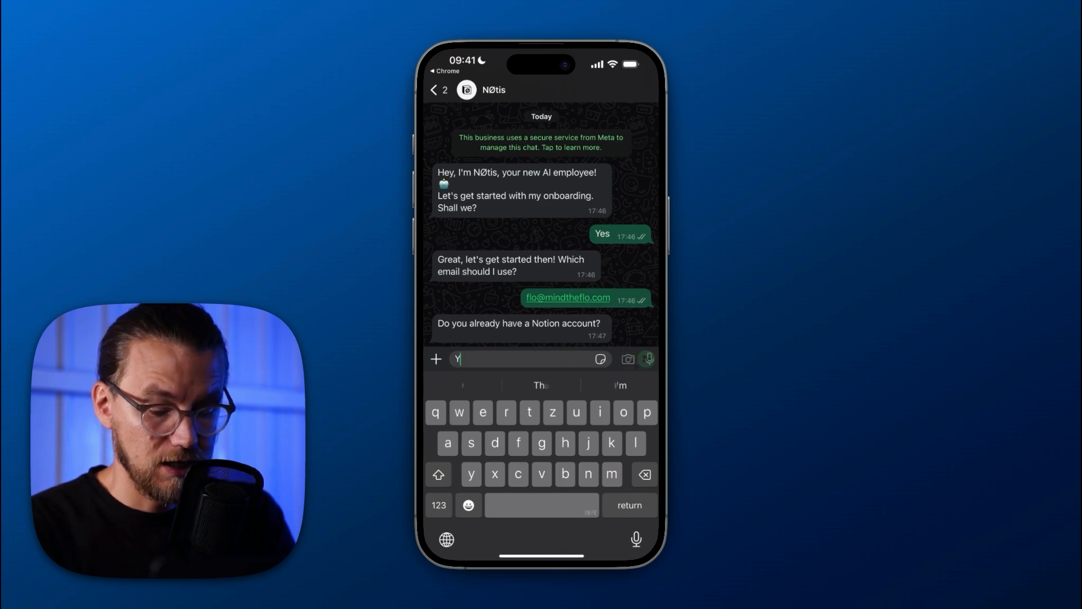
text(es)
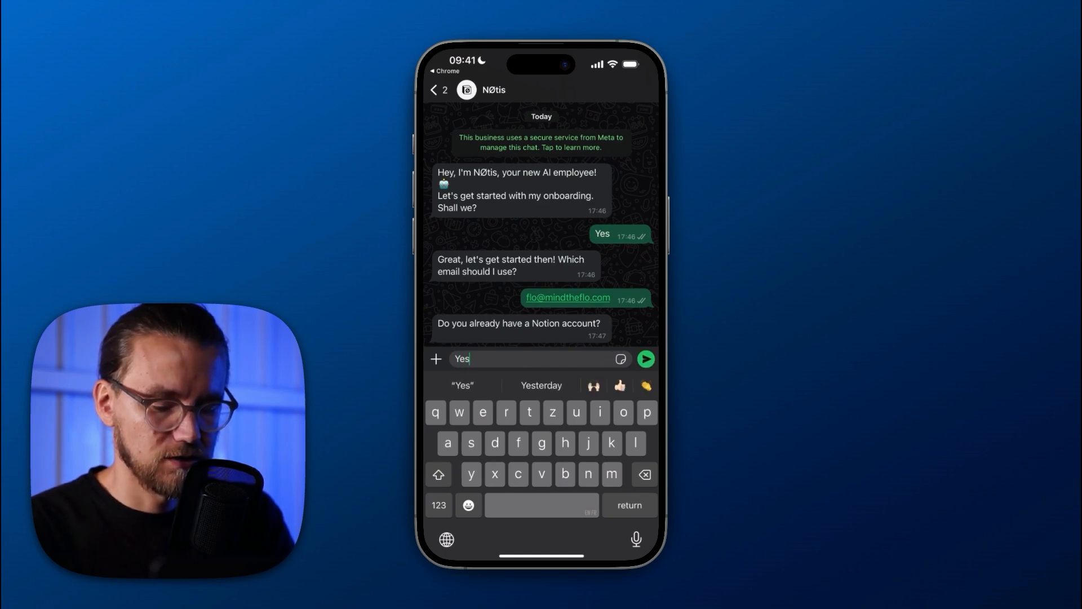
Step: Send the Yes reply so Notis sends the Notion authorization link
click(645, 359)
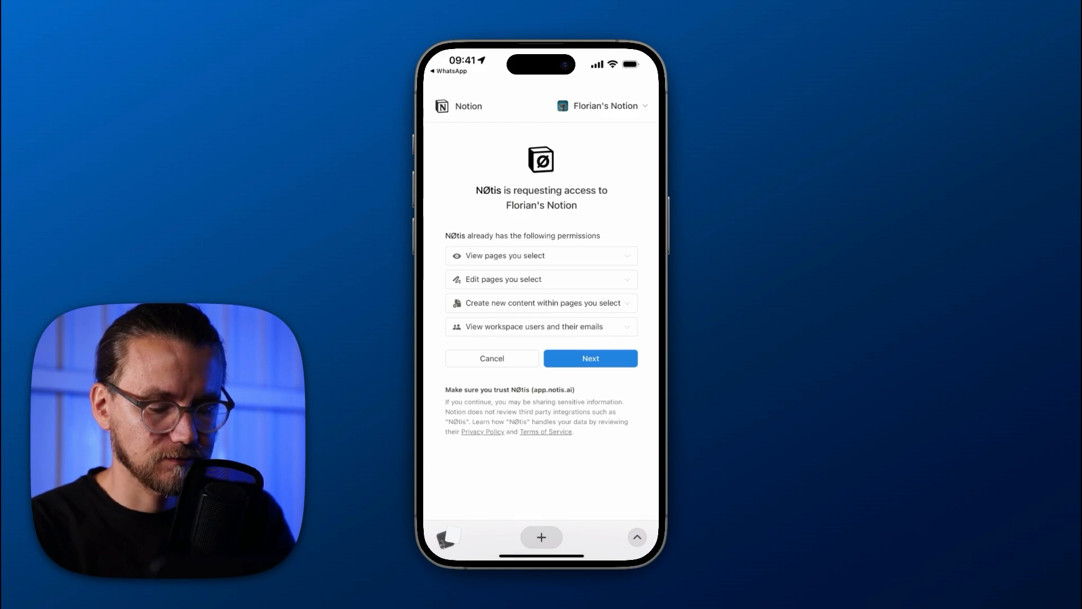
Step: Continue past permissions, try the template option, then choose selecting pages to share with Notis
click(590, 358)
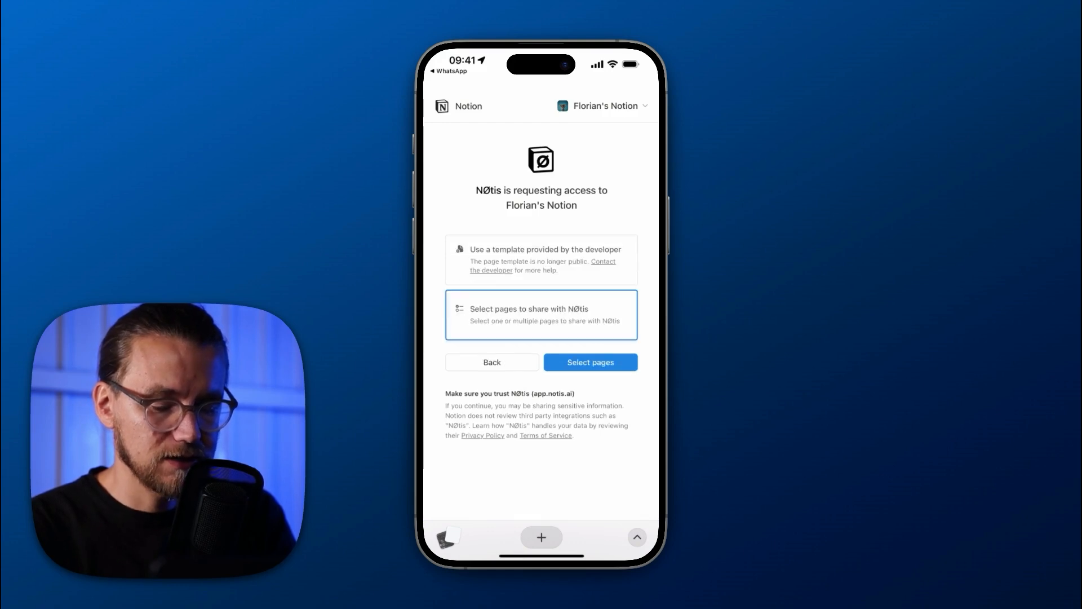
click(540, 259)
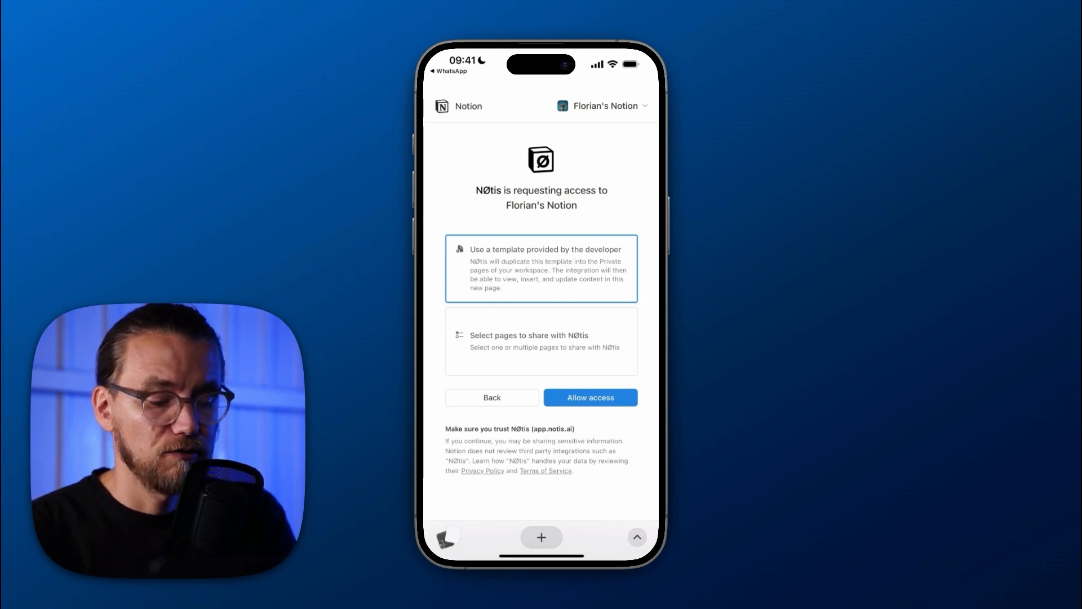
click(541, 340)
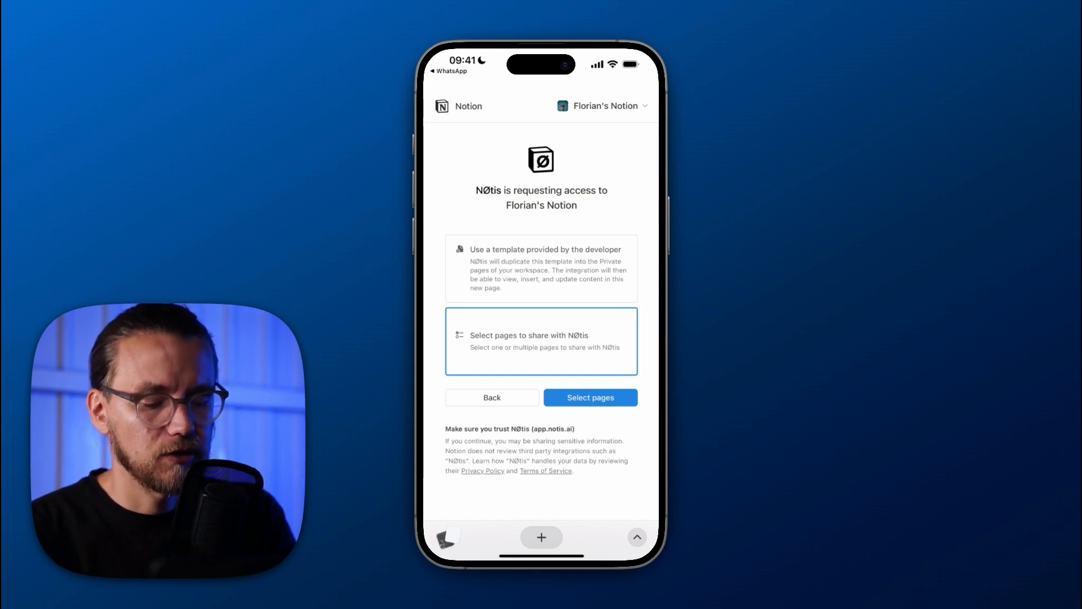
click(590, 397)
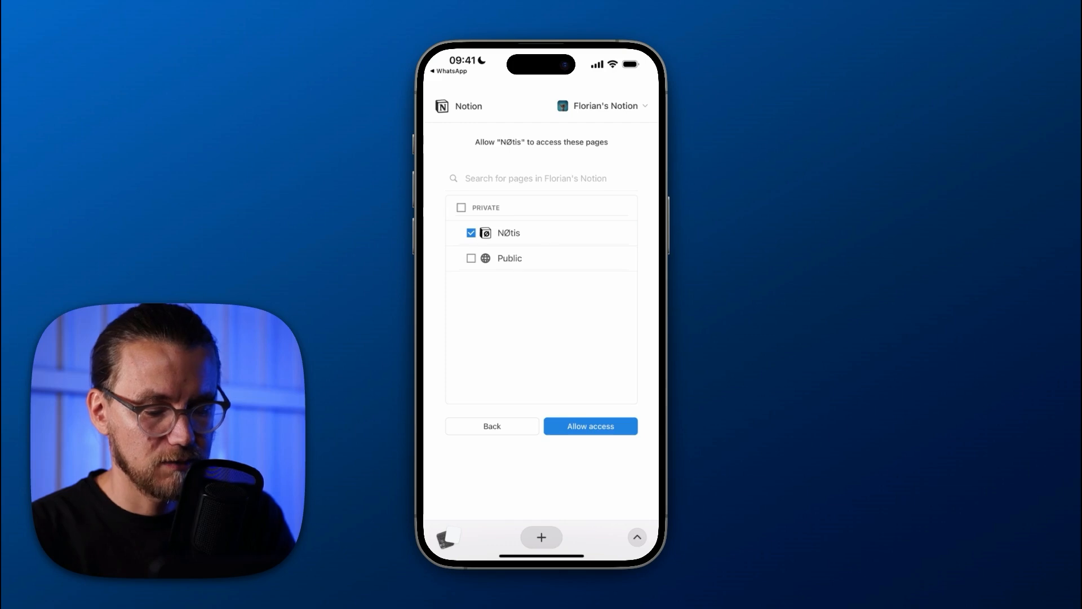
Step: Allow Notis access to the checked Notion page
click(589, 426)
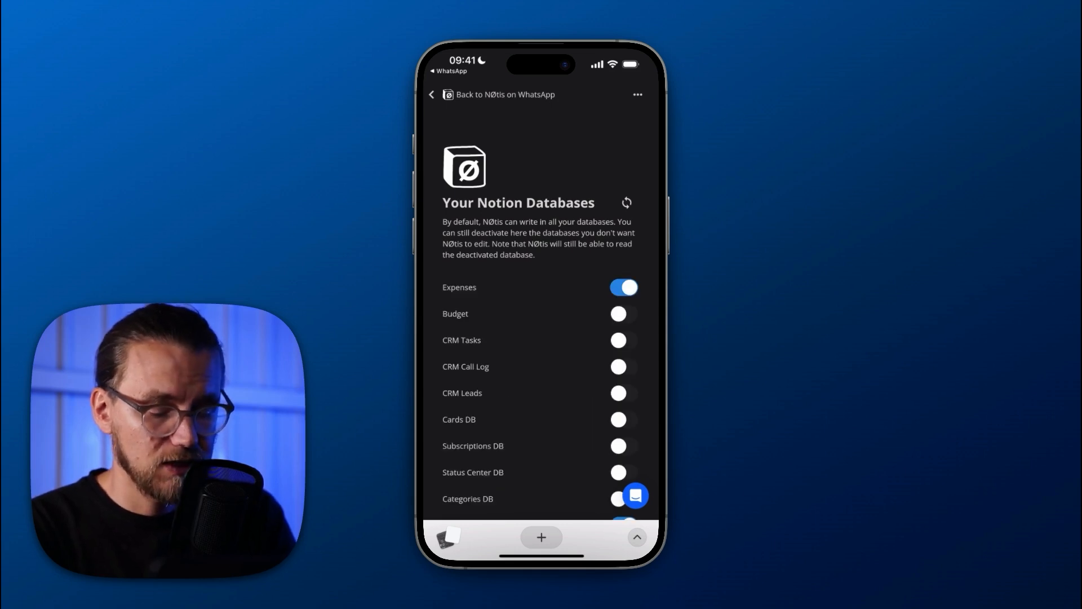
scroll(down, 3)
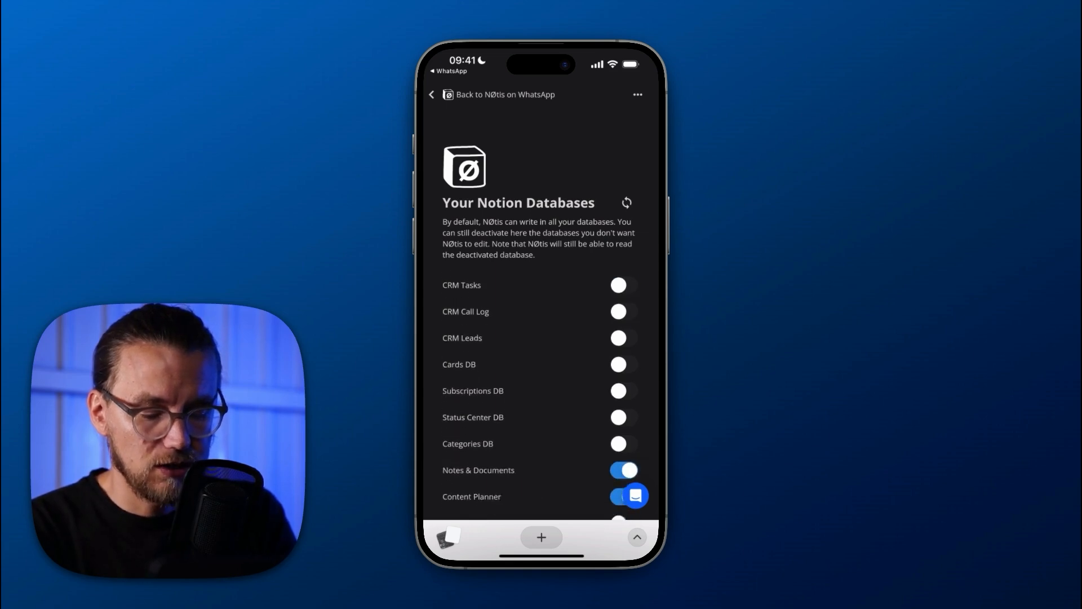
scroll(down, 3)
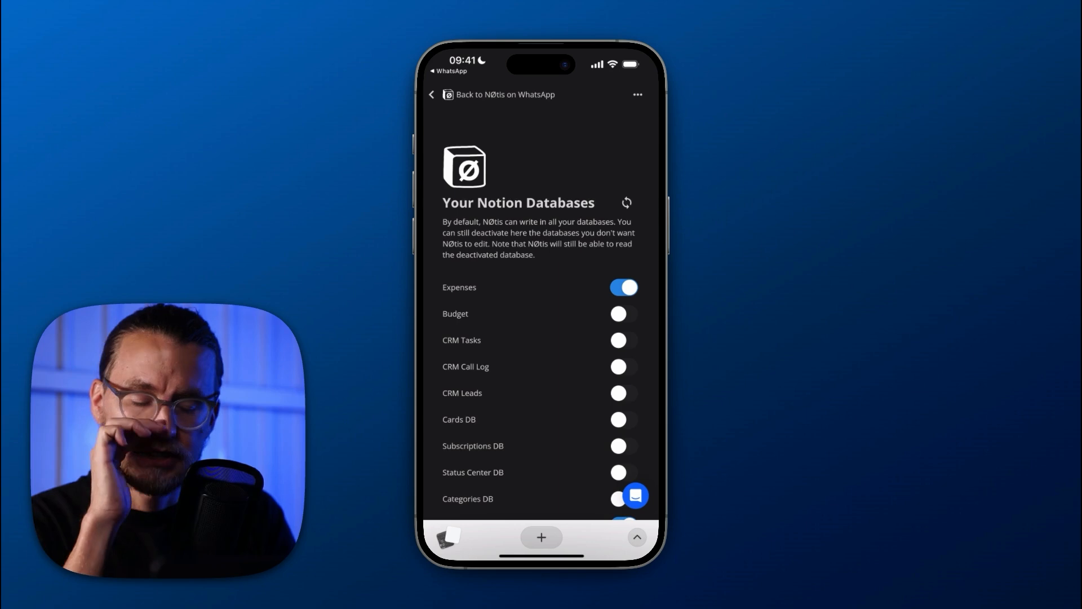
click(623, 313)
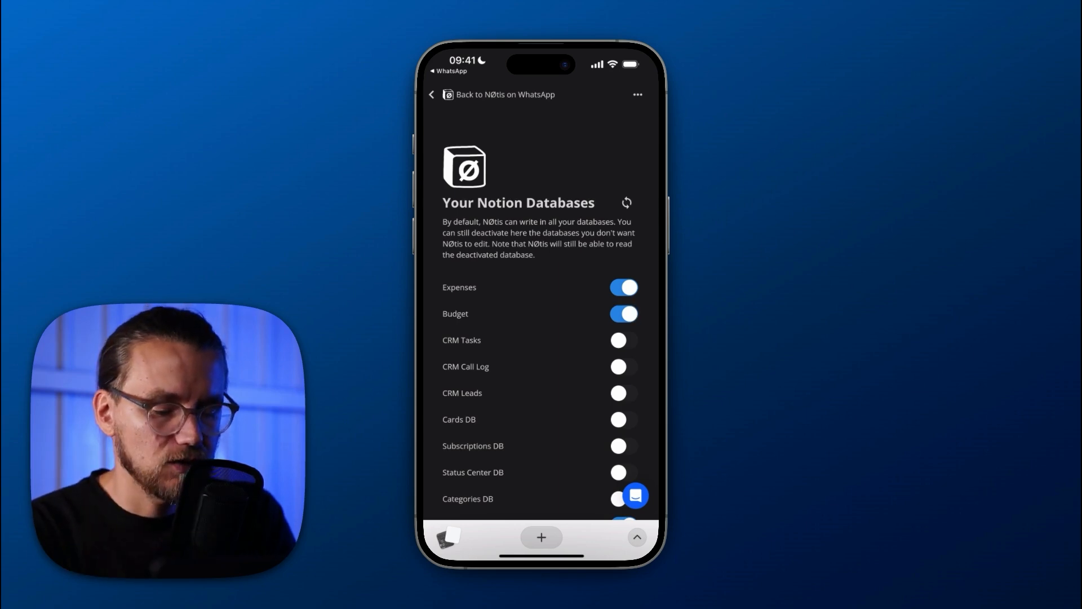
click(622, 313)
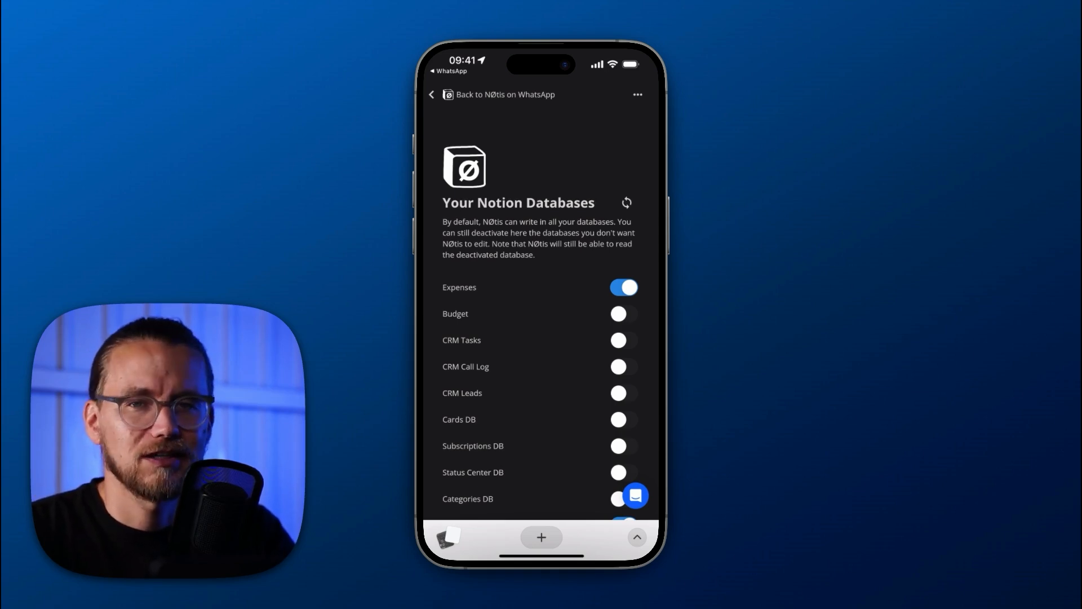
scroll(down, 3)
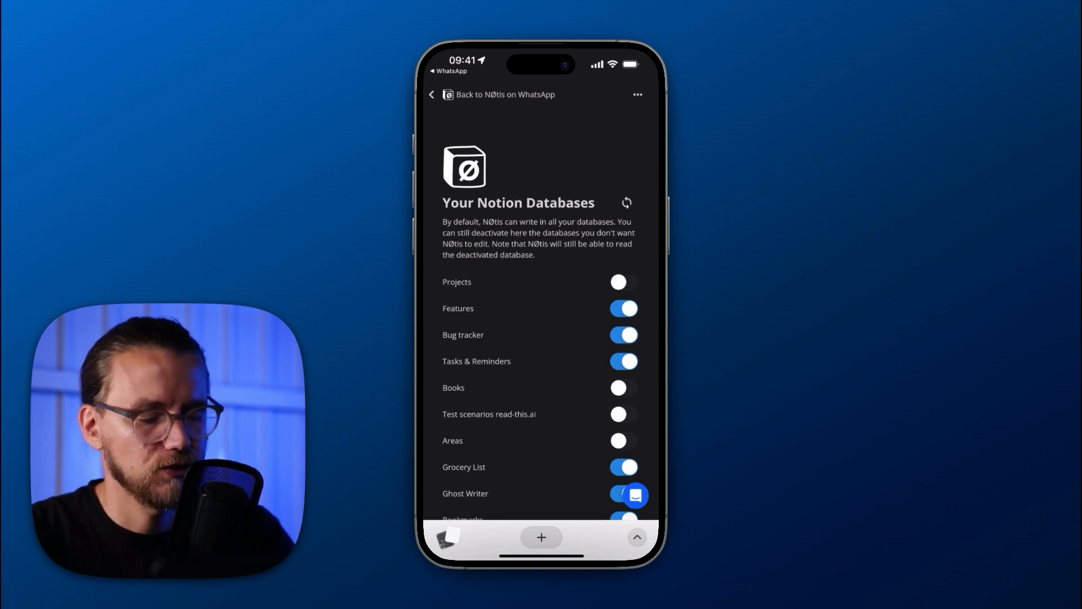
scroll(down, 3)
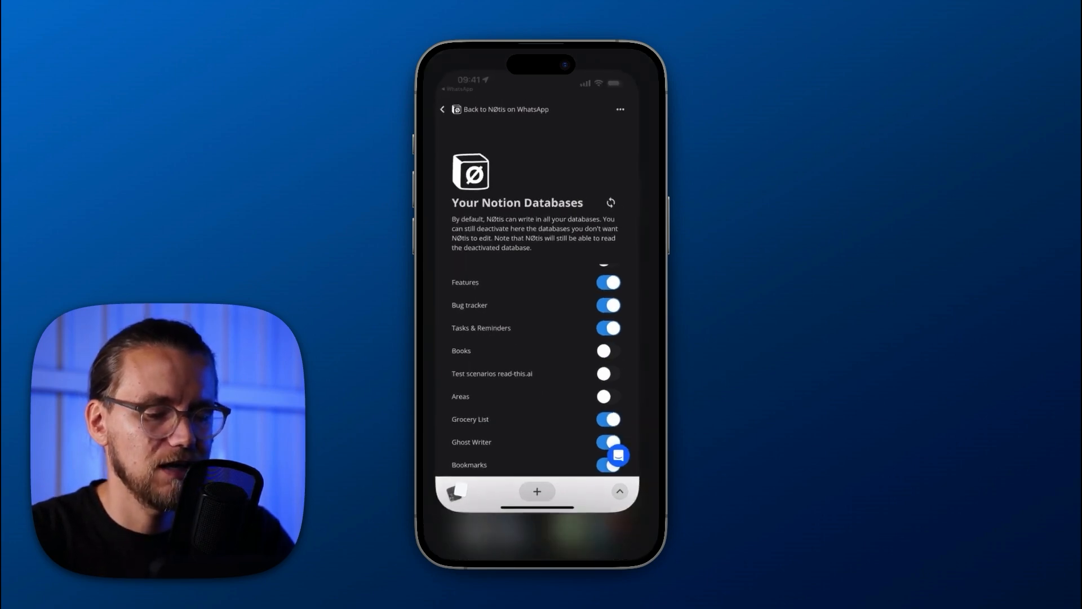
Step: Reply Yep to Notis and start answering the next question with 'I'm your crea'
click(442, 109)
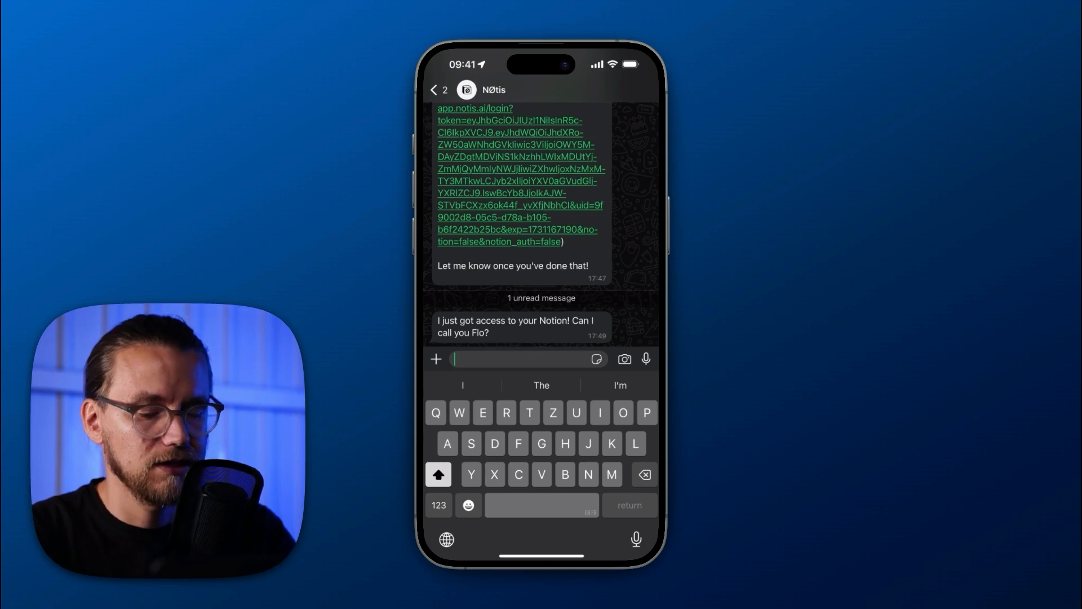
text(Yep)
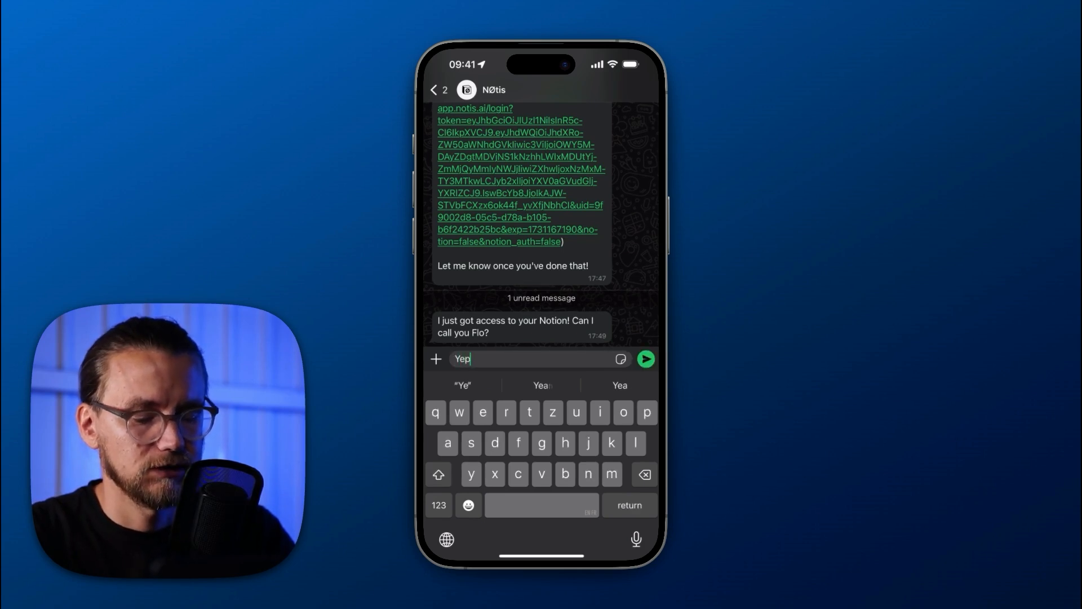
click(645, 359)
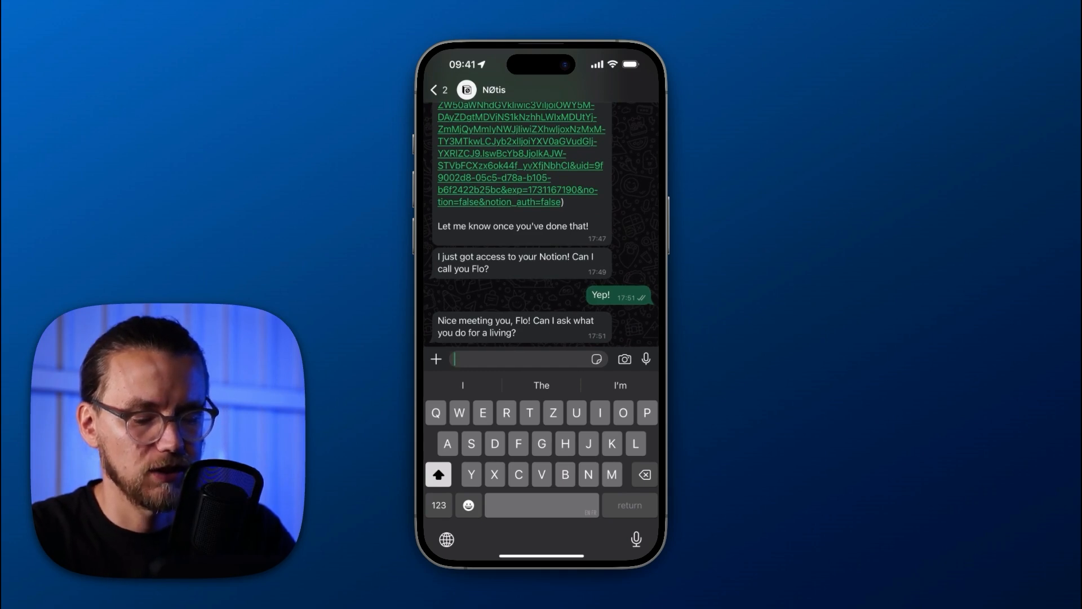
text(I'm your crea)
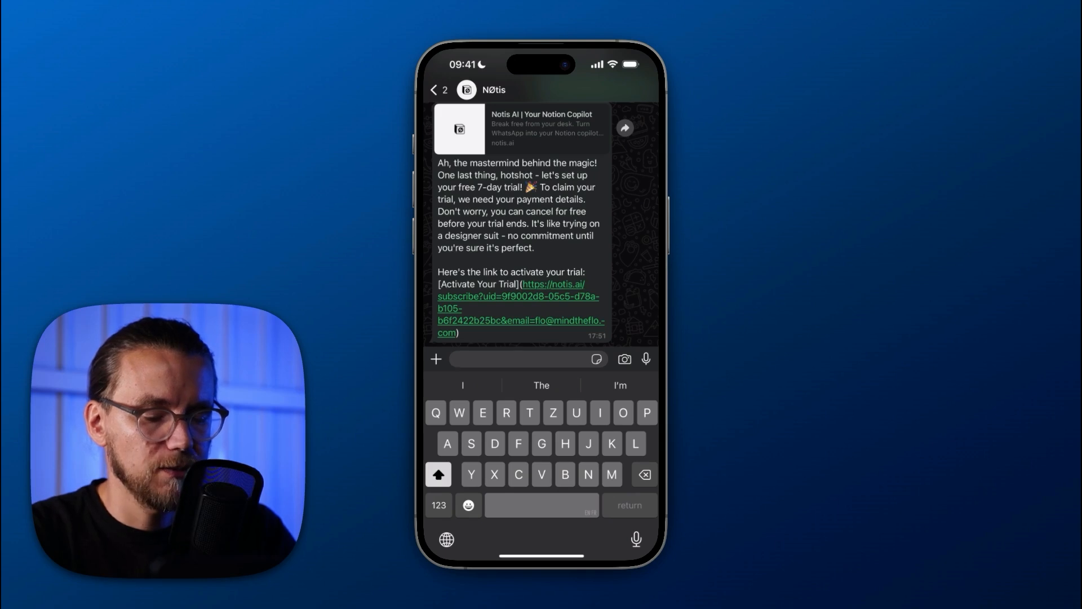
Step: Review the pricing page from the activation link, comparing the US$20 Notis and US$80 NØtis Pro plans
click(519, 296)
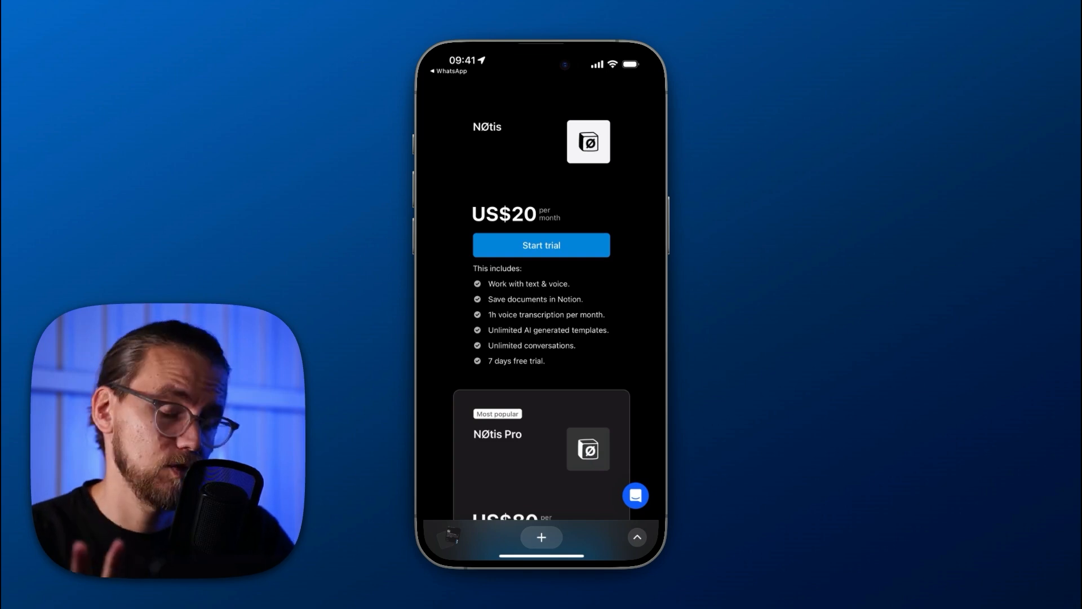
scroll(down, 3)
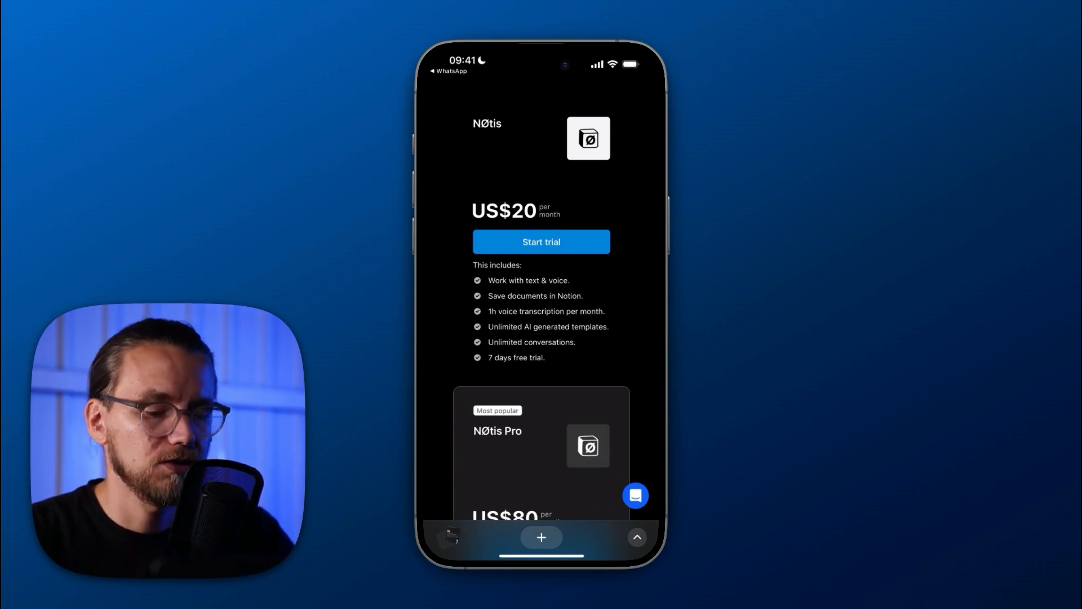
scroll(down, 3)
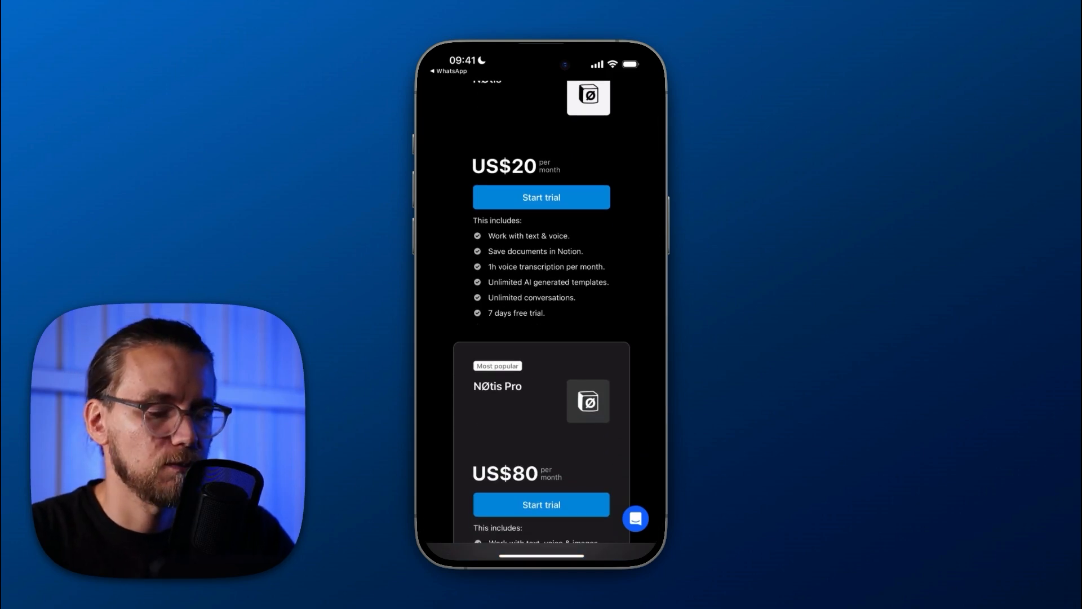
scroll(down, 3)
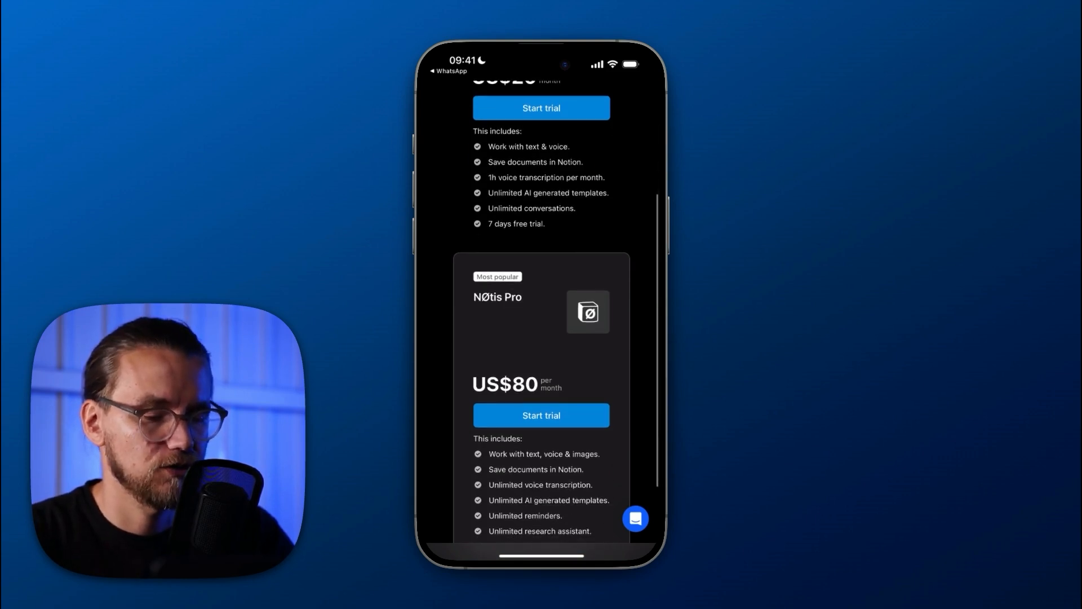
scroll(down, 3)
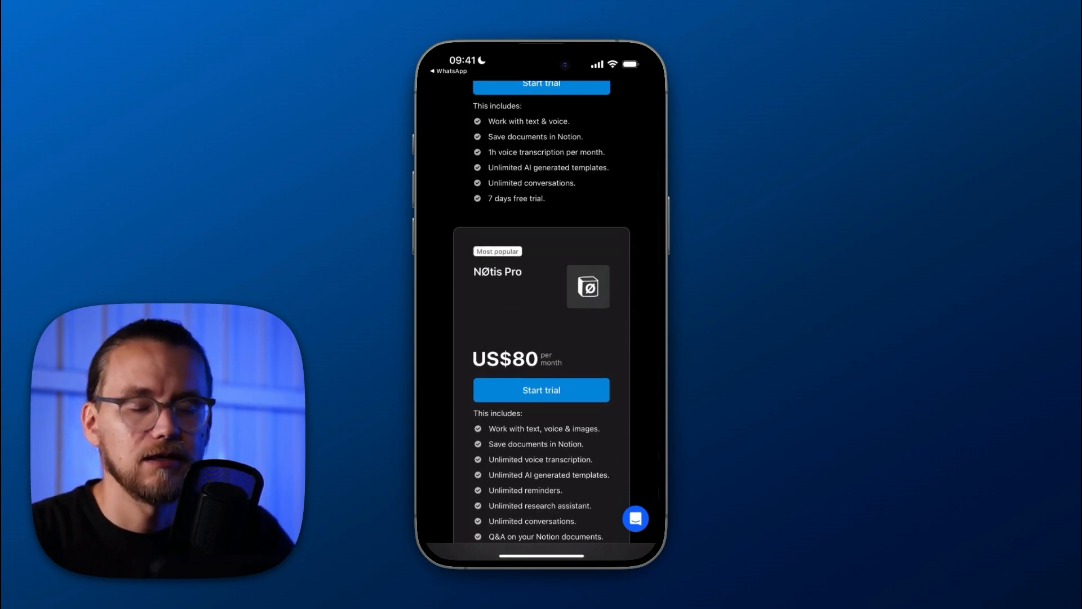
scroll(down, 3)
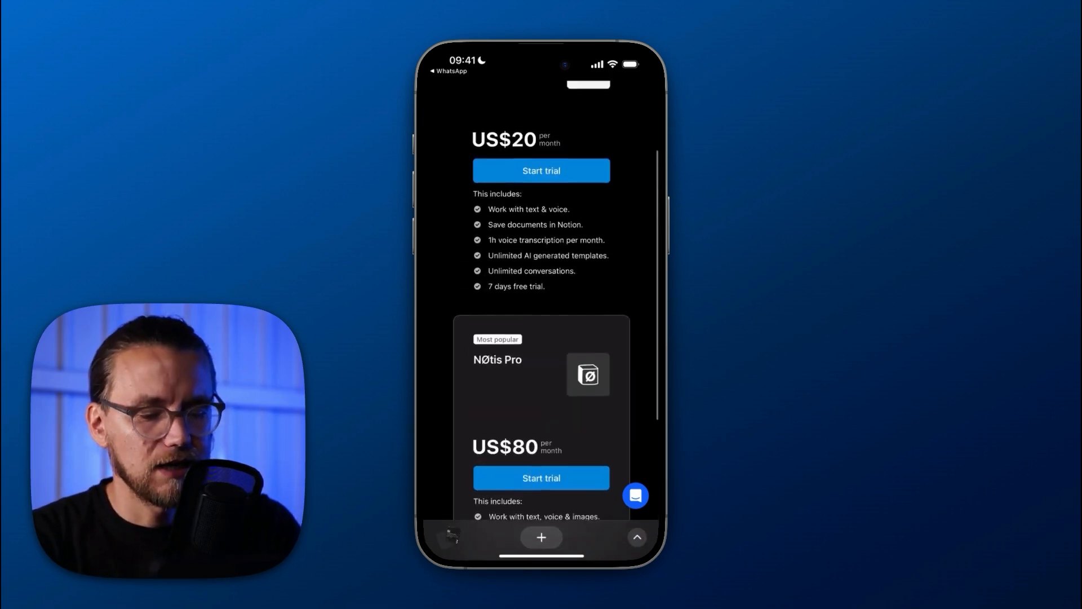
scroll(down, 3)
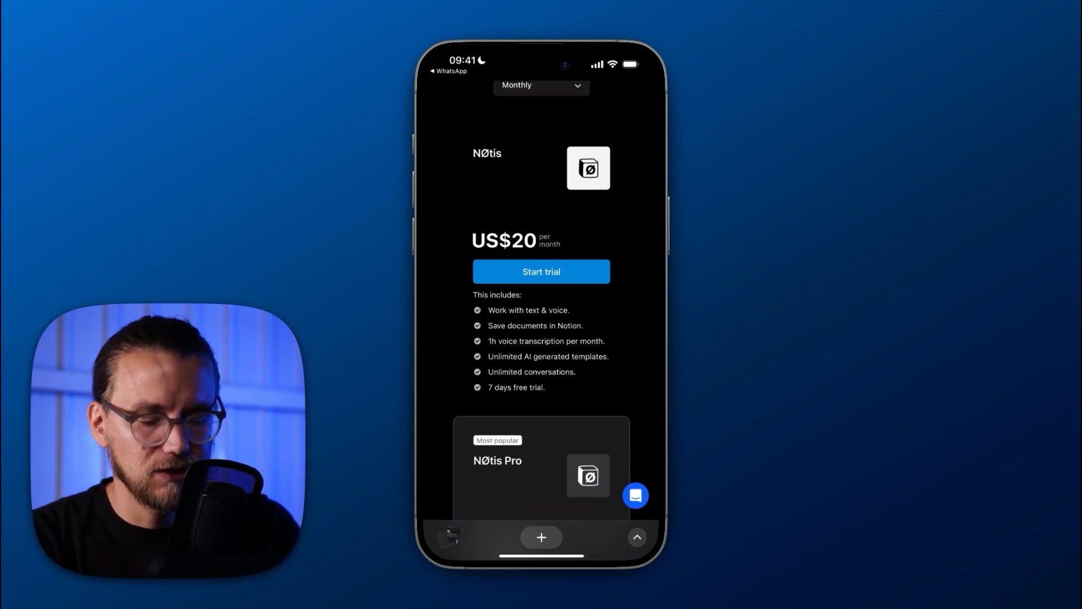
Step: Start the 7-day free trial of the US$20 Notis plan
click(541, 271)
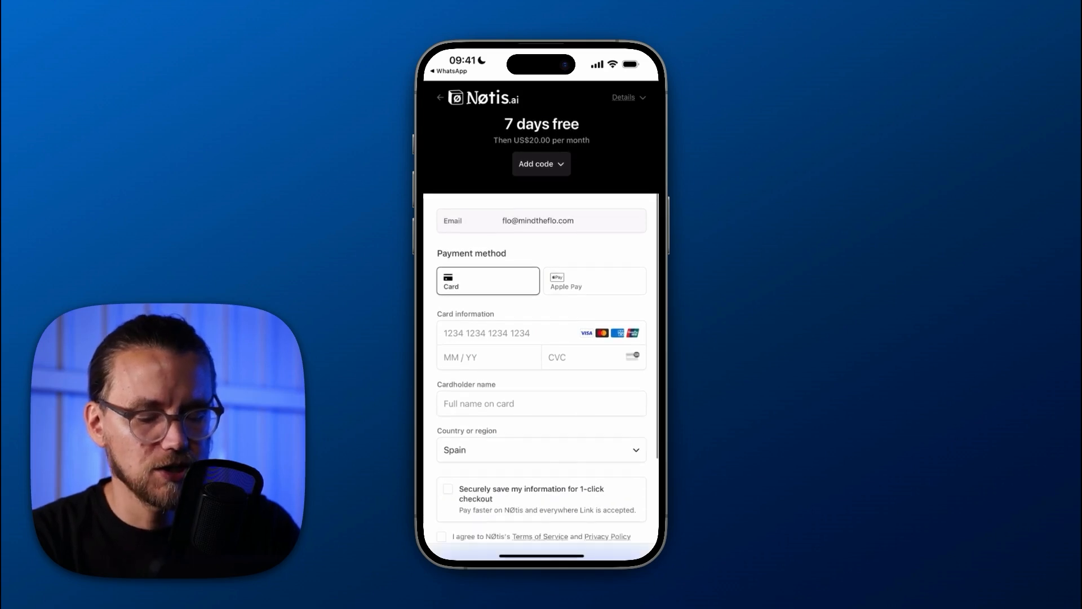
scroll(down, 3)
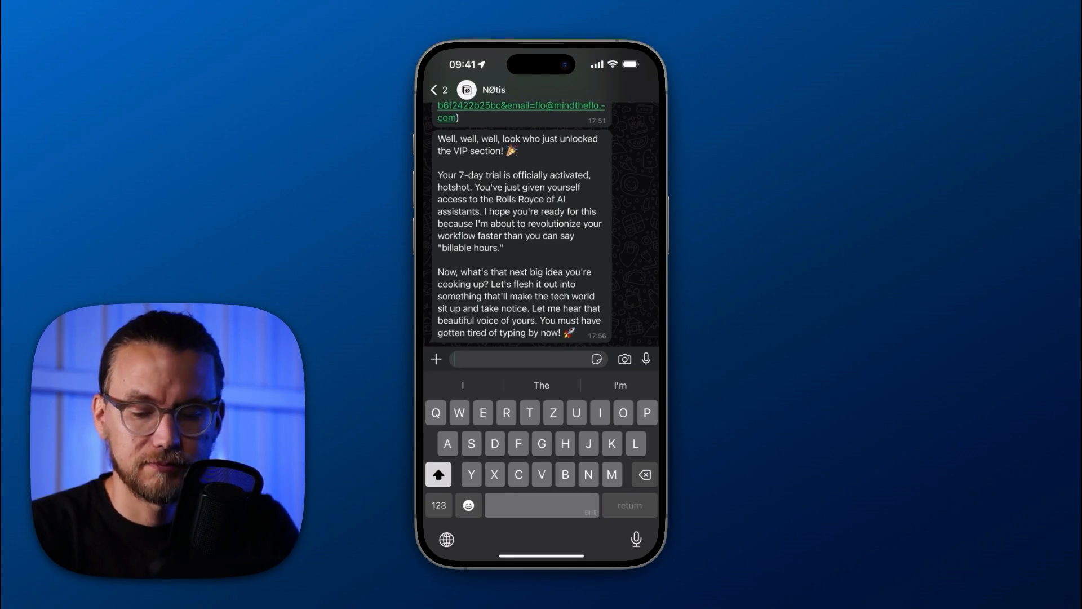
Step: Send Notis a voice request to add a task to finalize testing, then begin a reply
click(644, 358)
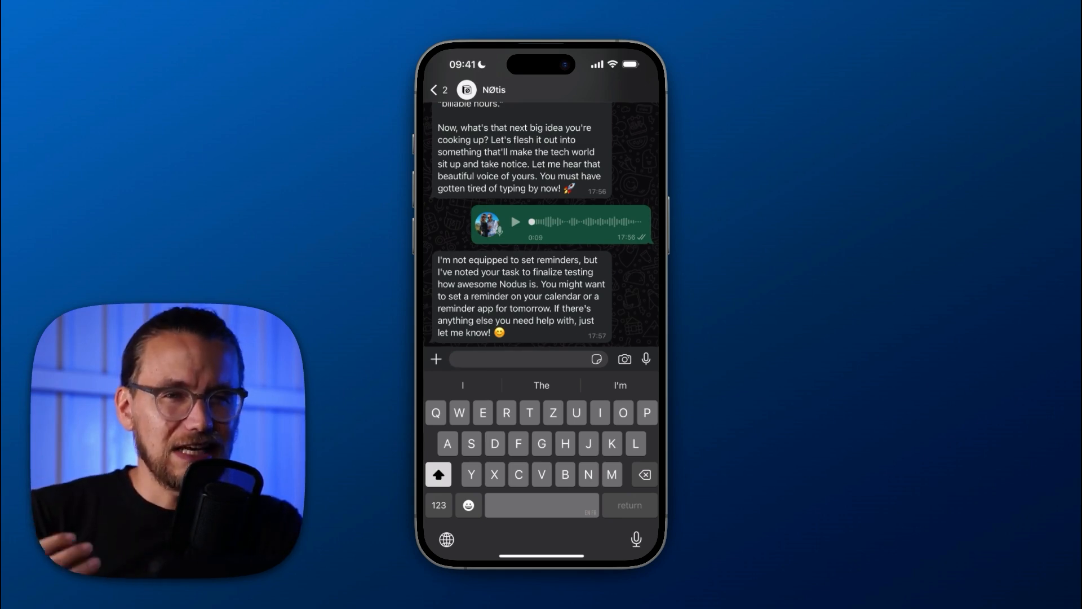
click(524, 358)
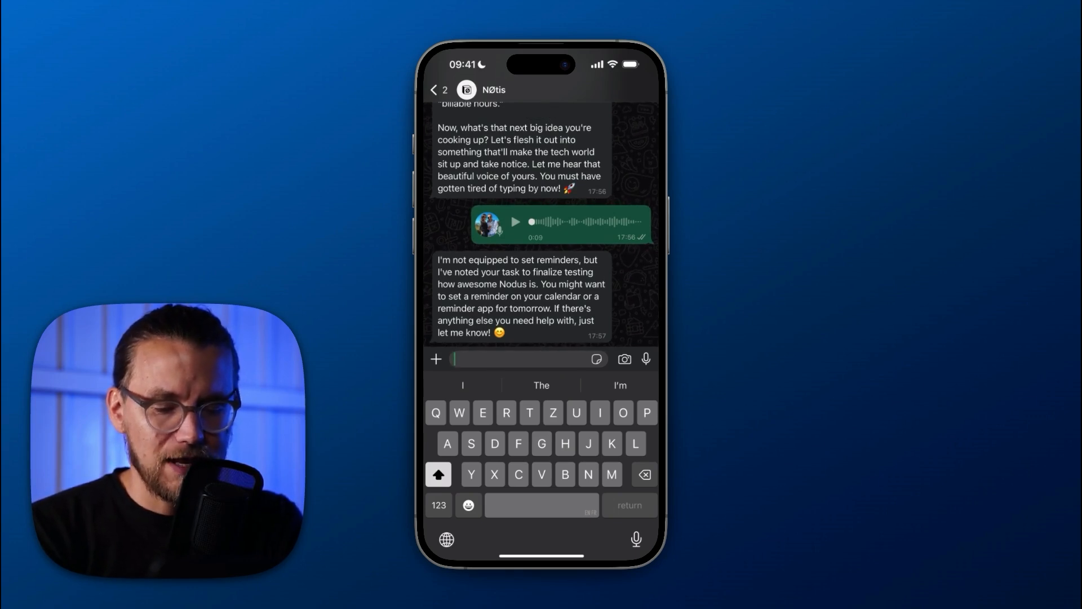
Step: Send Notis the reply "It's ok you can just create a task."
text(It's)
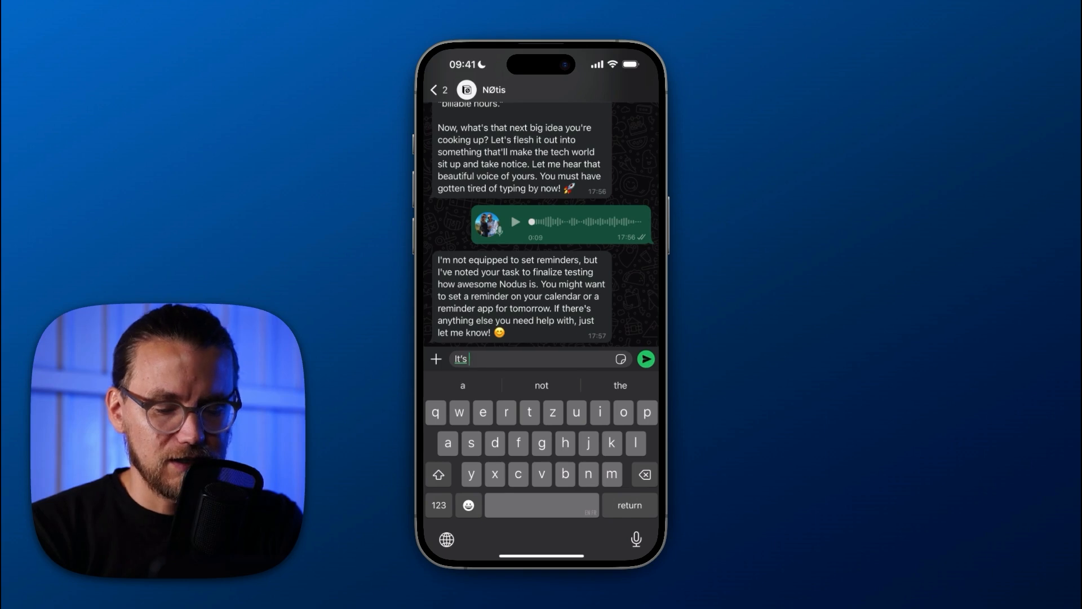
text(ok you can)
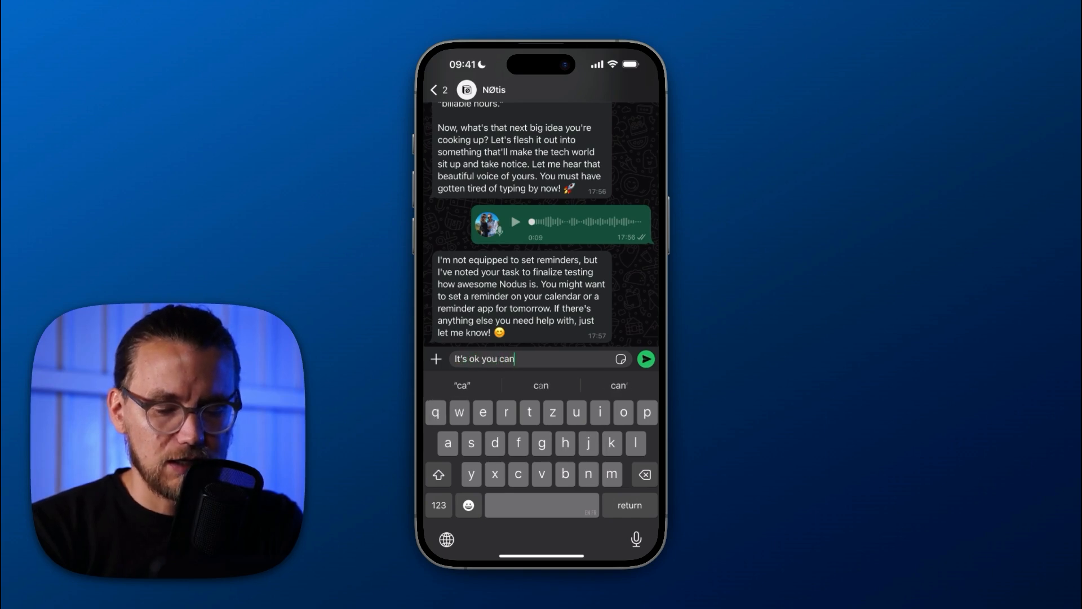
text(just creat)
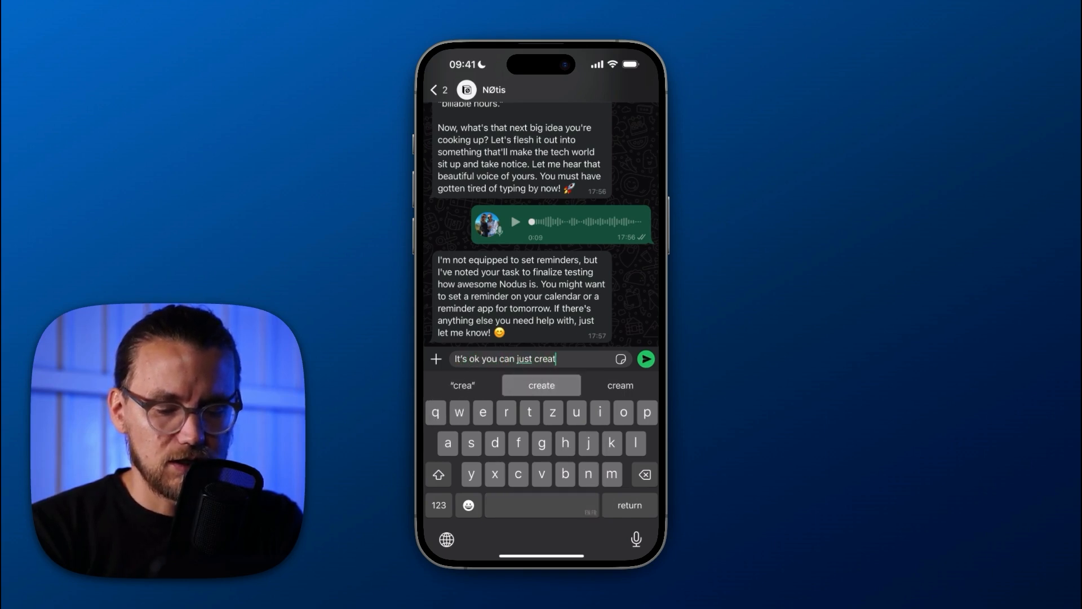
text(a tak)
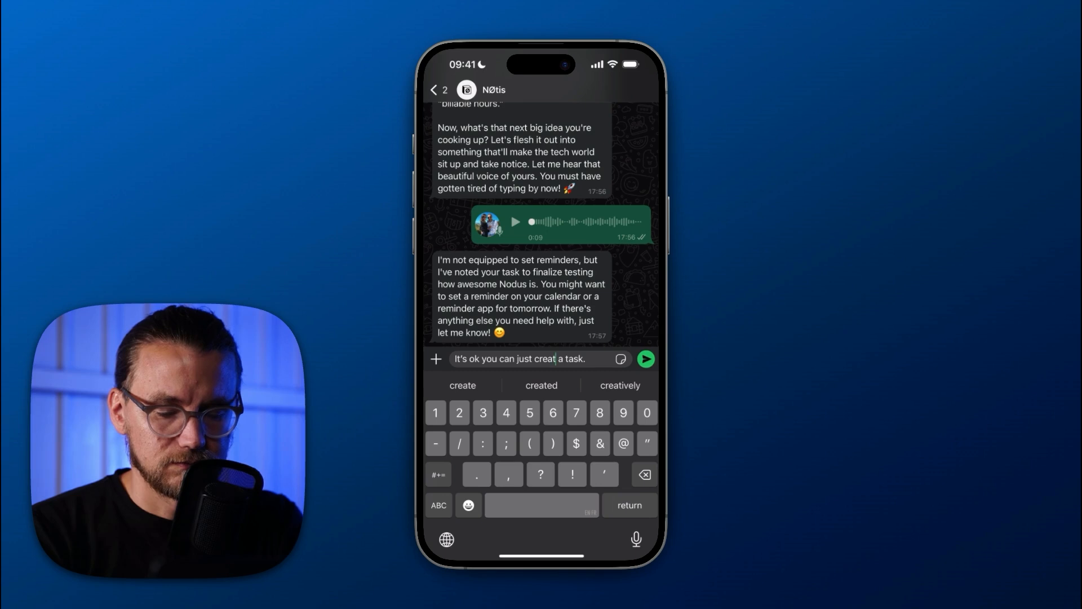
click(644, 358)
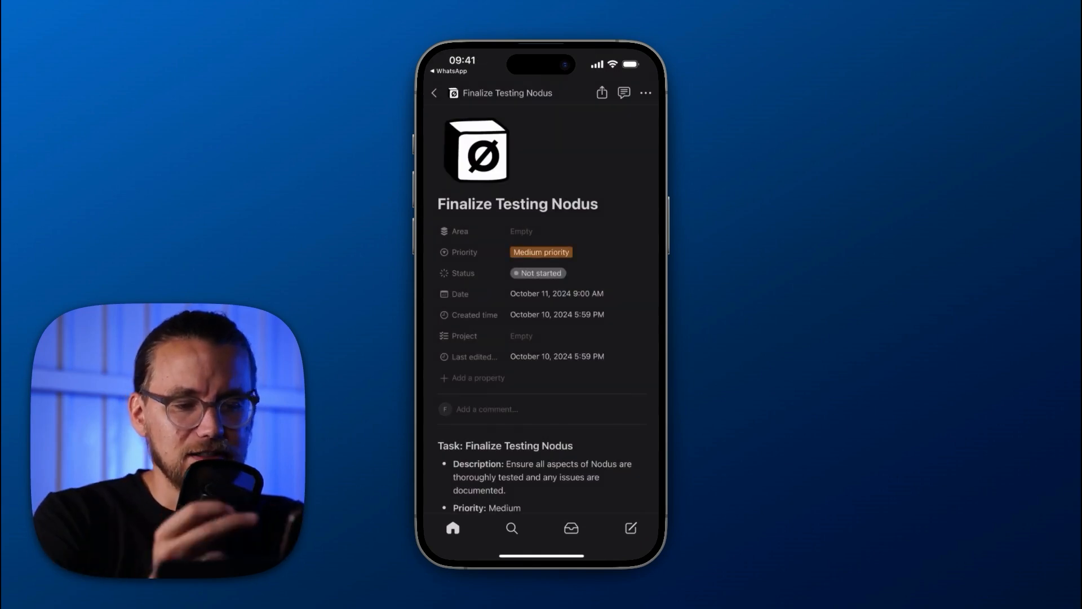
Step: Retitle the task 'Finalize Testing Notis', return home and bring up the Notion AI introduction
click(516, 204)
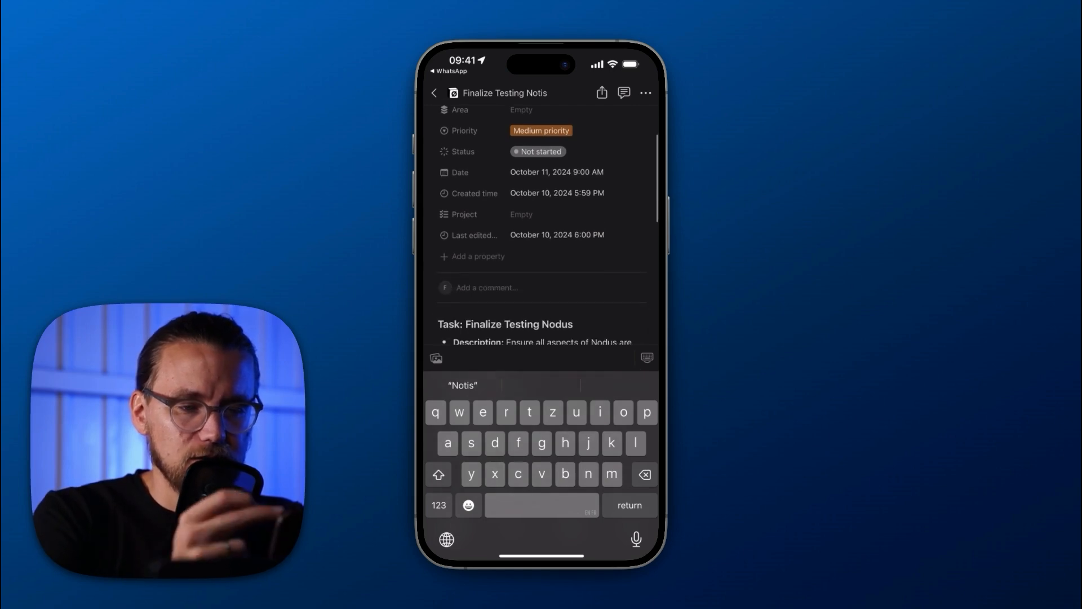
scroll(down, 3)
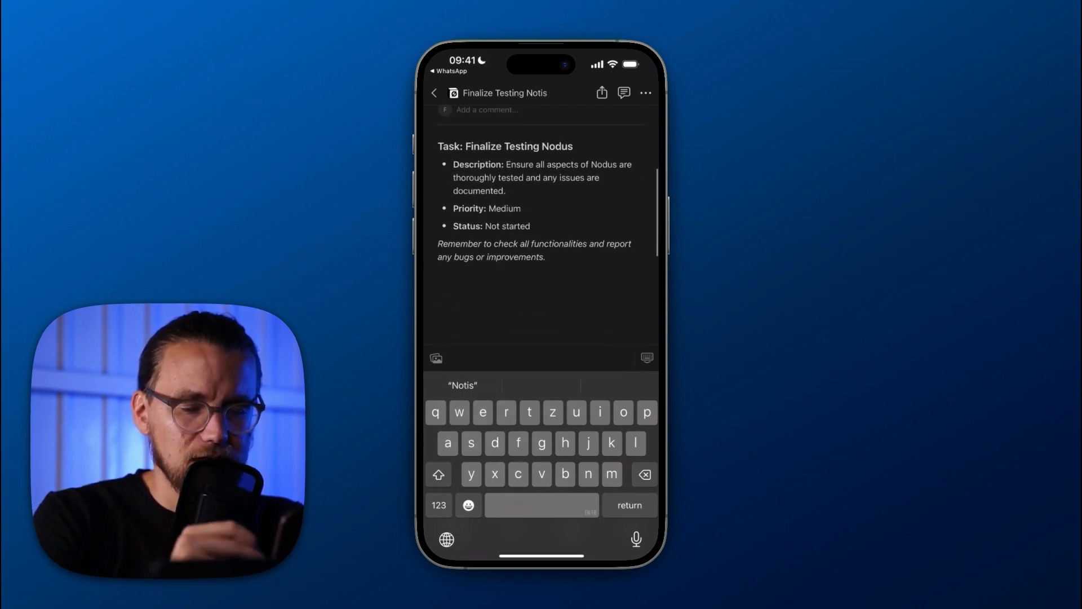
scroll(down, 3)
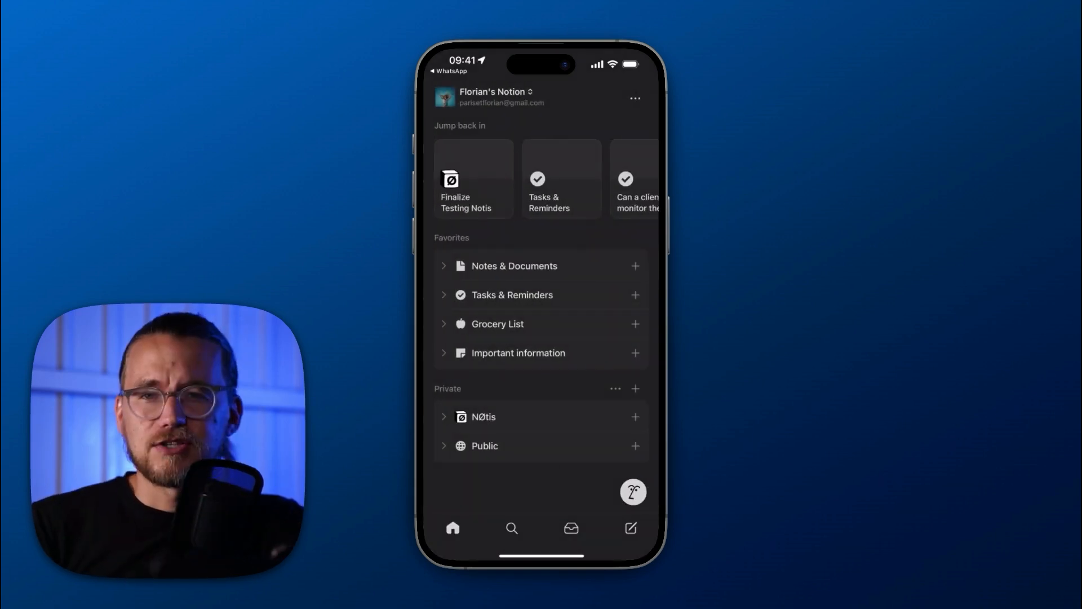
click(632, 491)
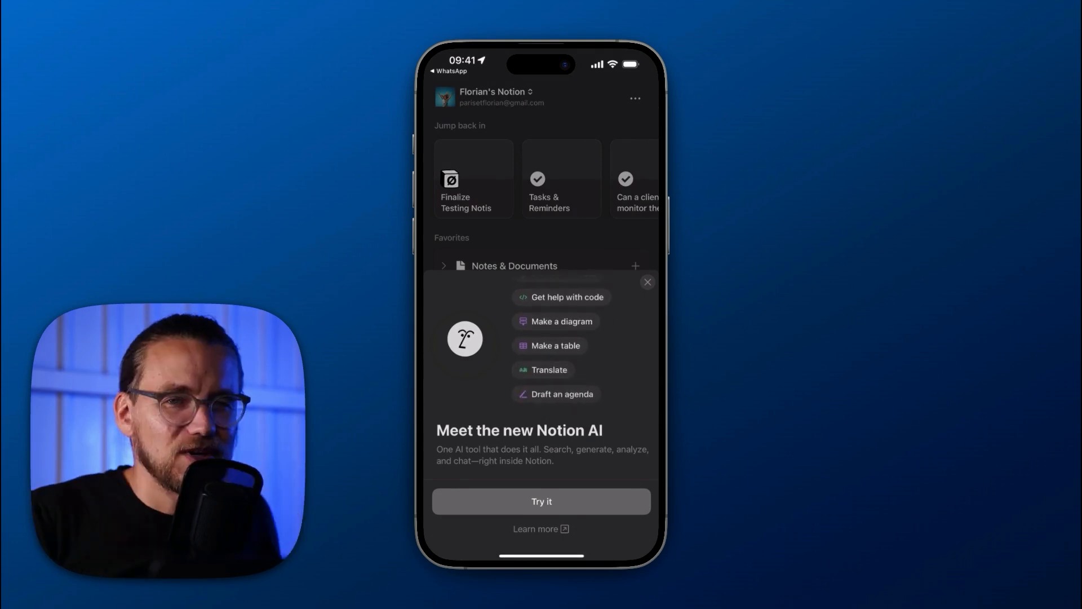